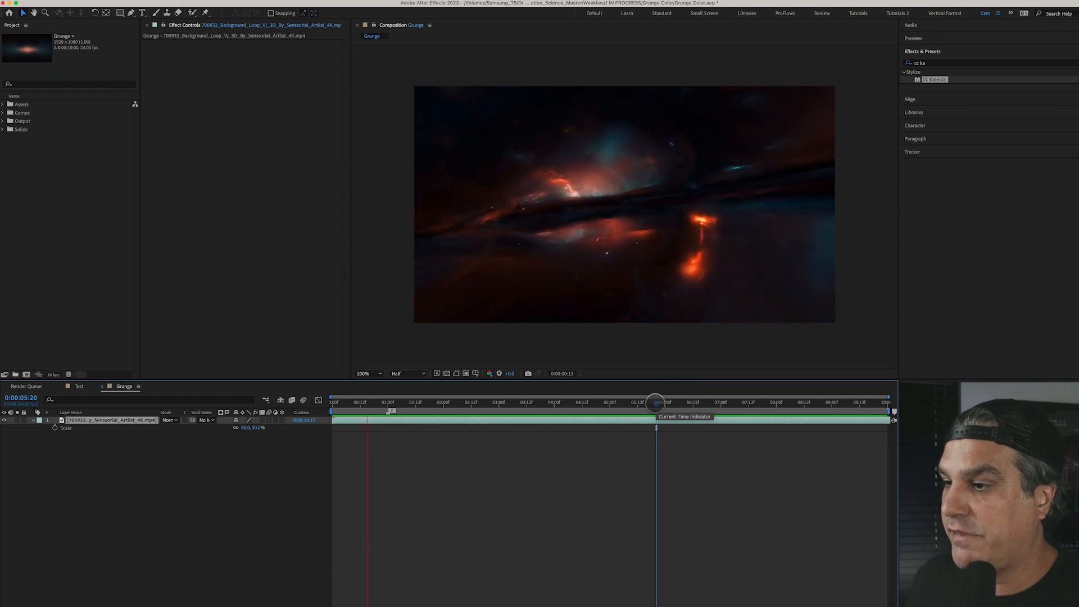
Step: Preview the nebula clip, then add Hue/Saturation with Master Saturation at -30
drag(655, 411, 656, 411)
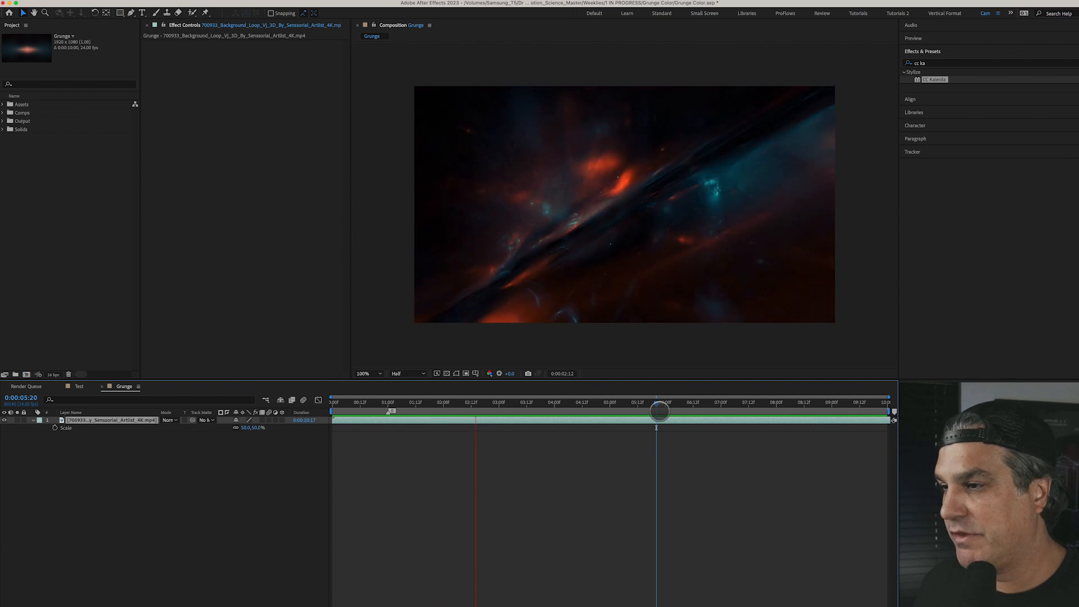
drag(657, 411, 667, 411)
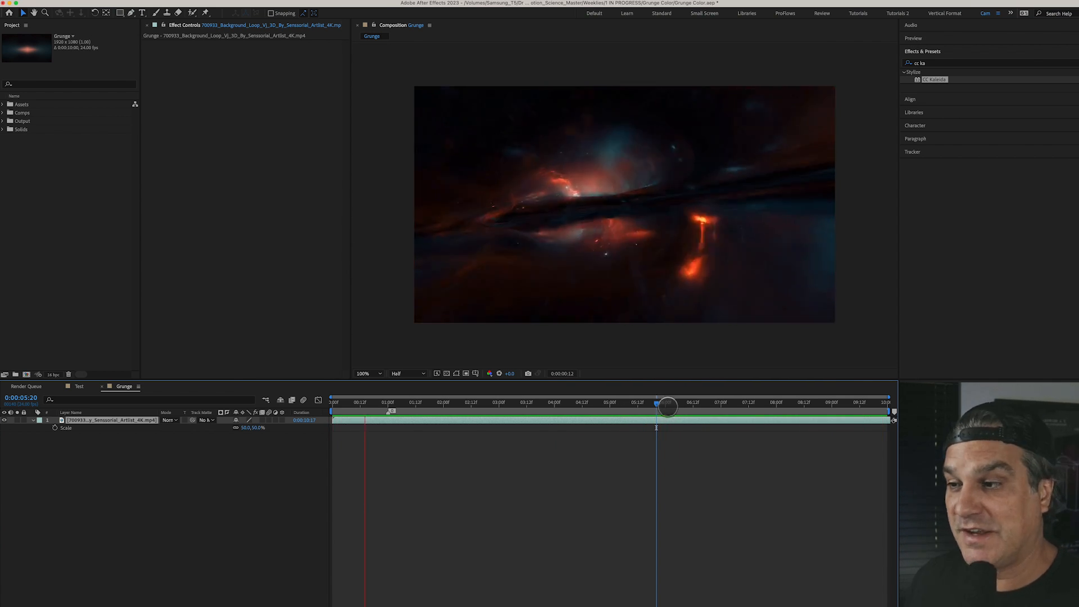
drag(667, 402, 656, 402)
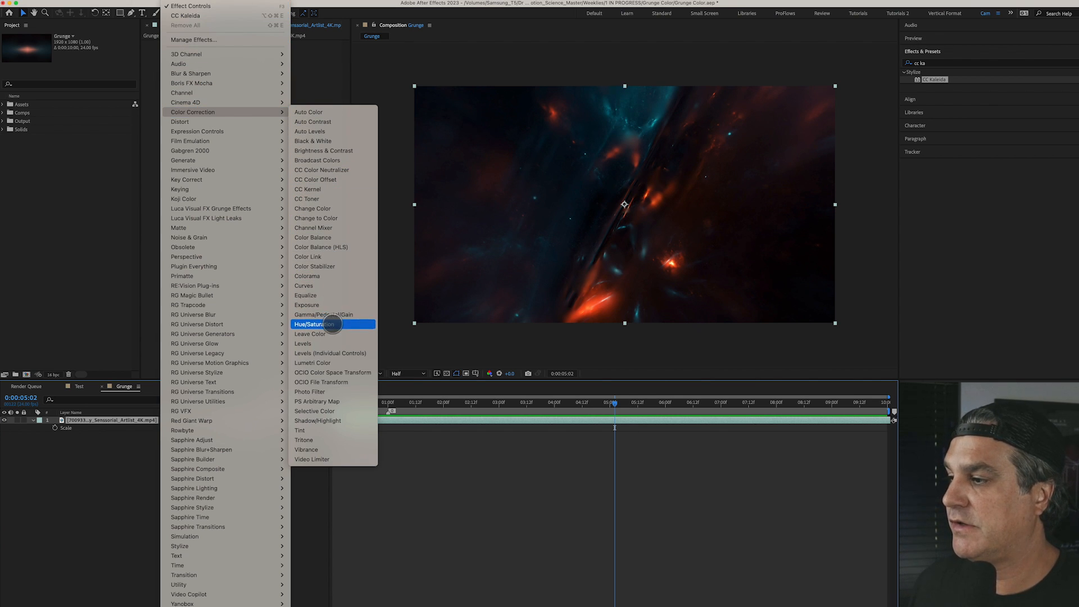
click(310, 324)
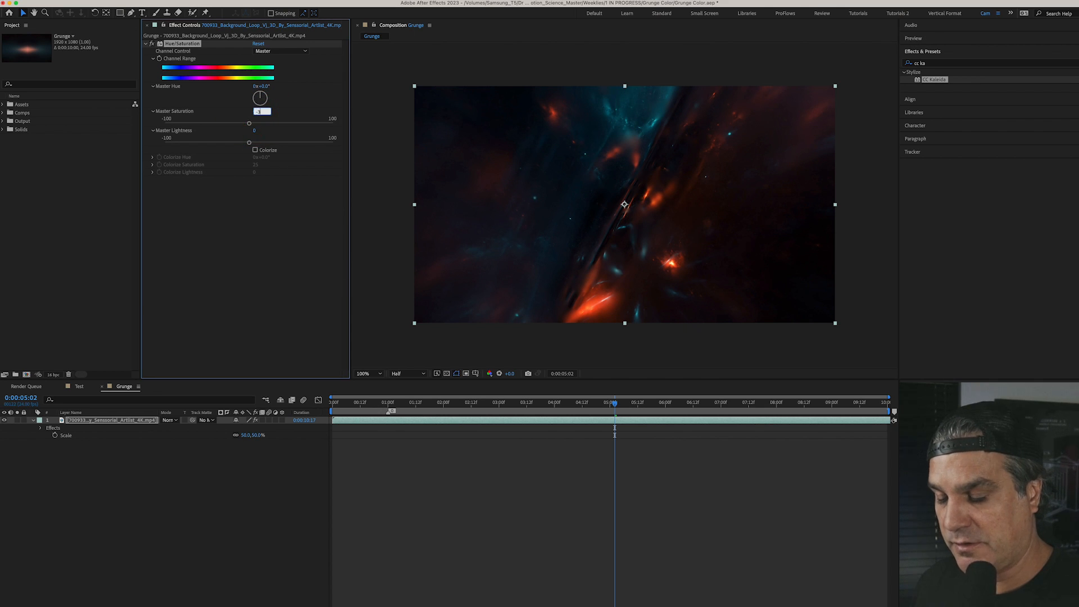
drag(261, 111, 224, 122)
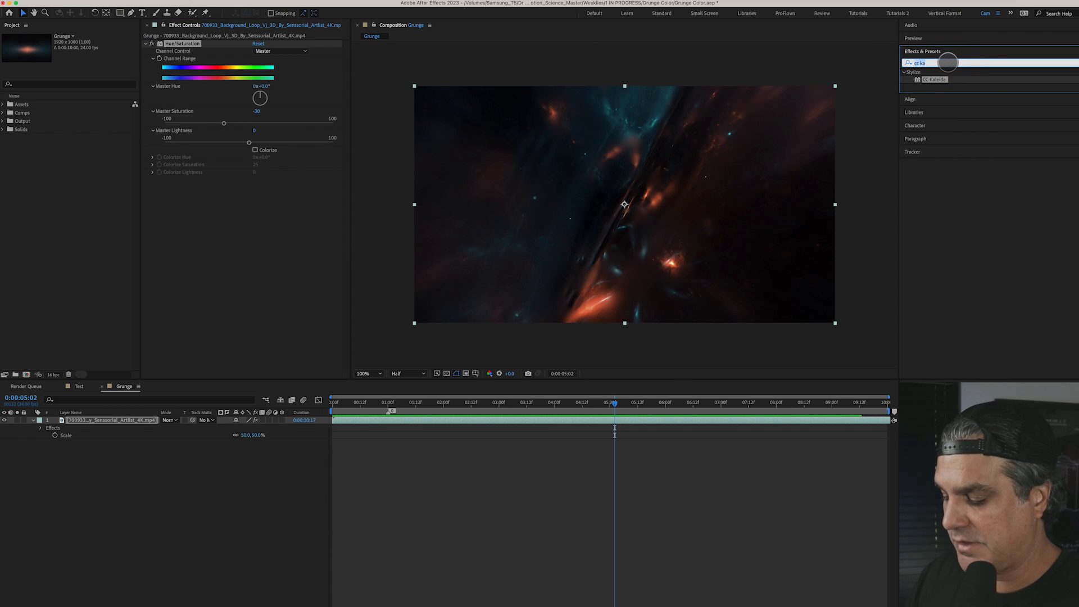
Step: Apply a Mirror effect to the nebula clip with a 180° reflection angle
text(mirror)
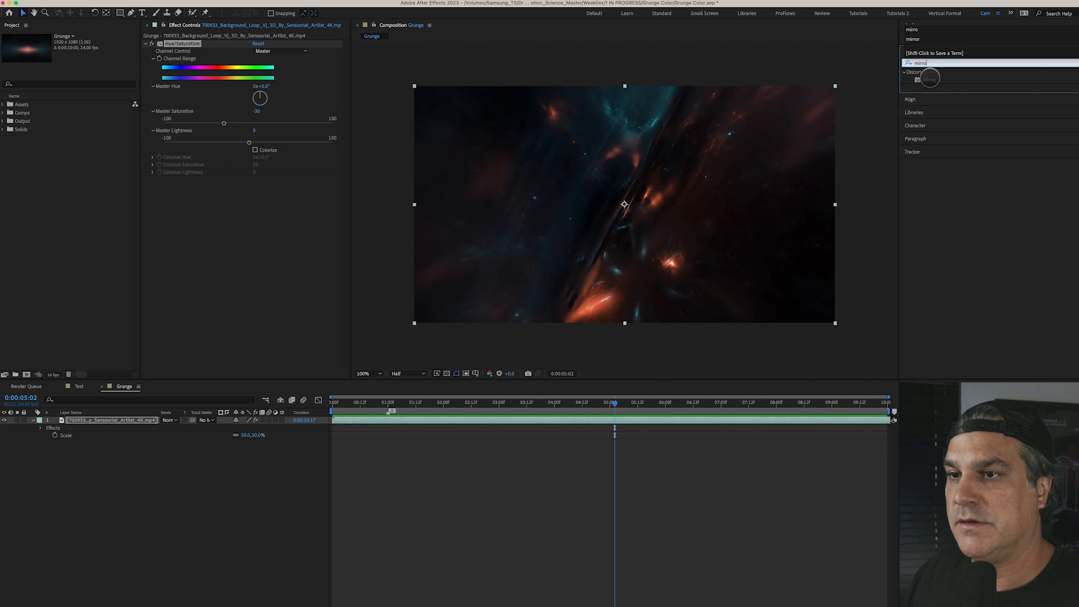
double_click(928, 79)
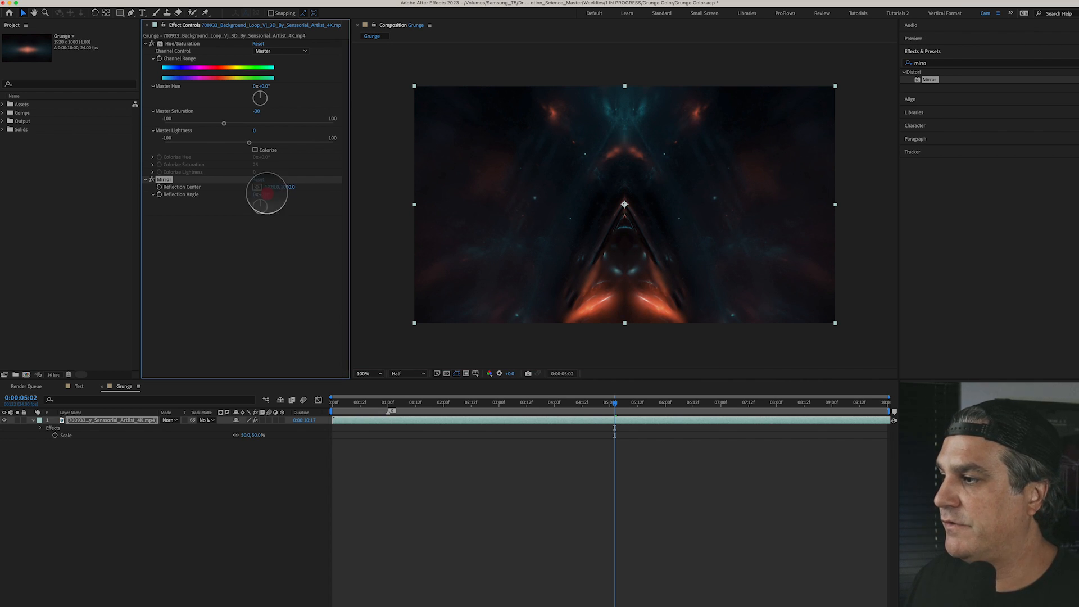
click(265, 194)
text(cc ka)
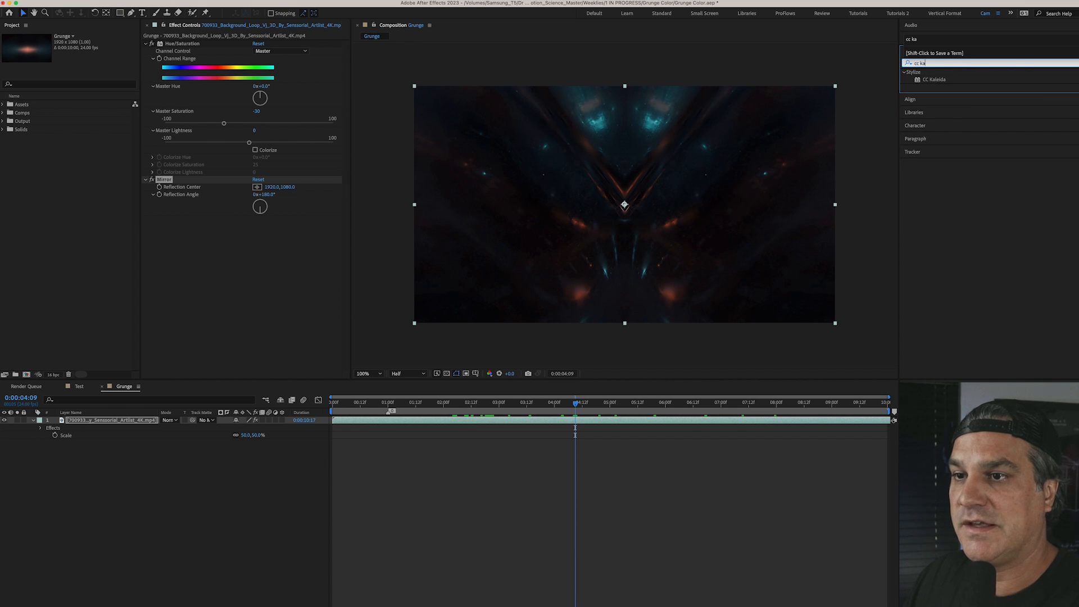
Step: Add CC Kaleida to the mirrored nebula clip and adjust its settings
double_click(934, 79)
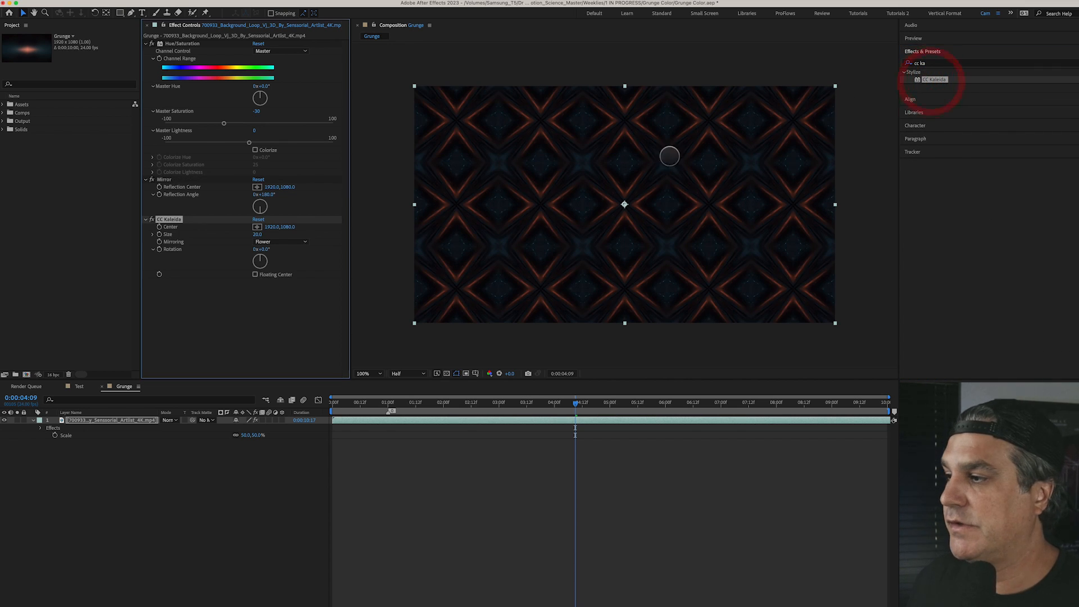
click(279, 241)
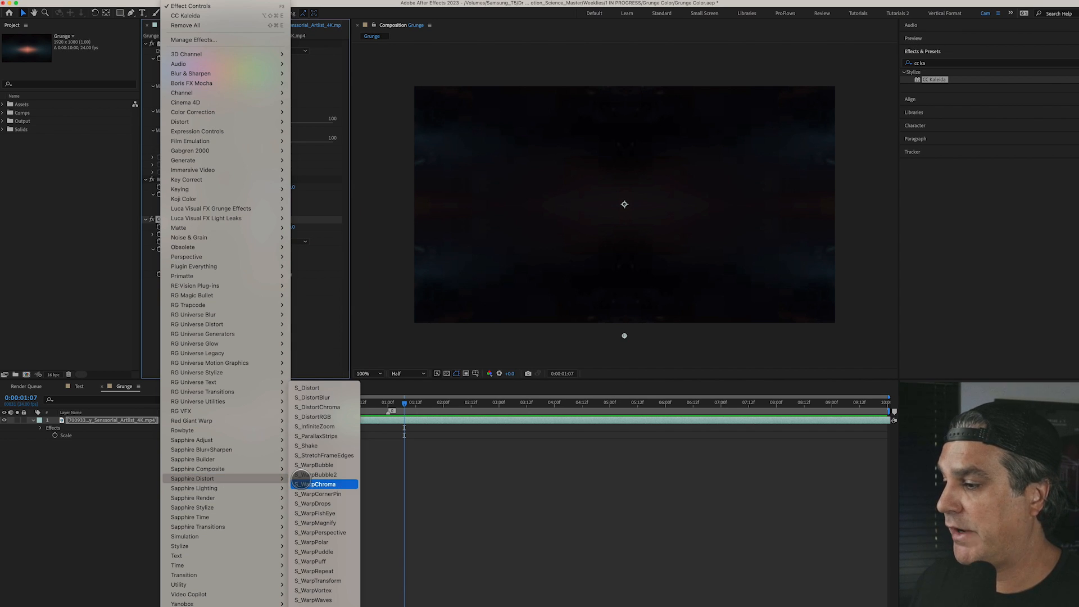
mouse_move(193, 459)
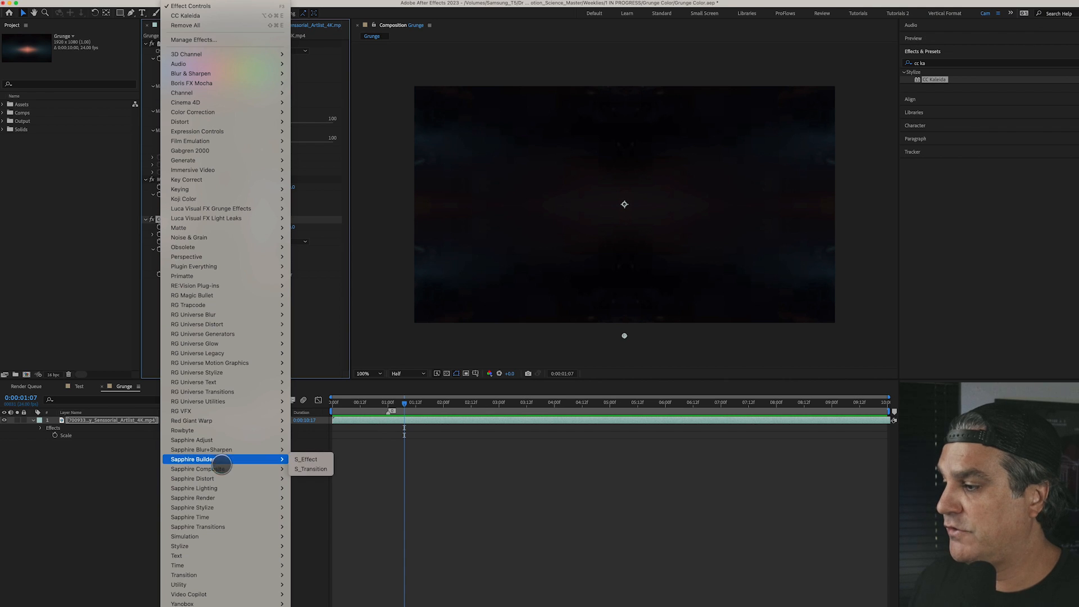
mouse_move(193, 440)
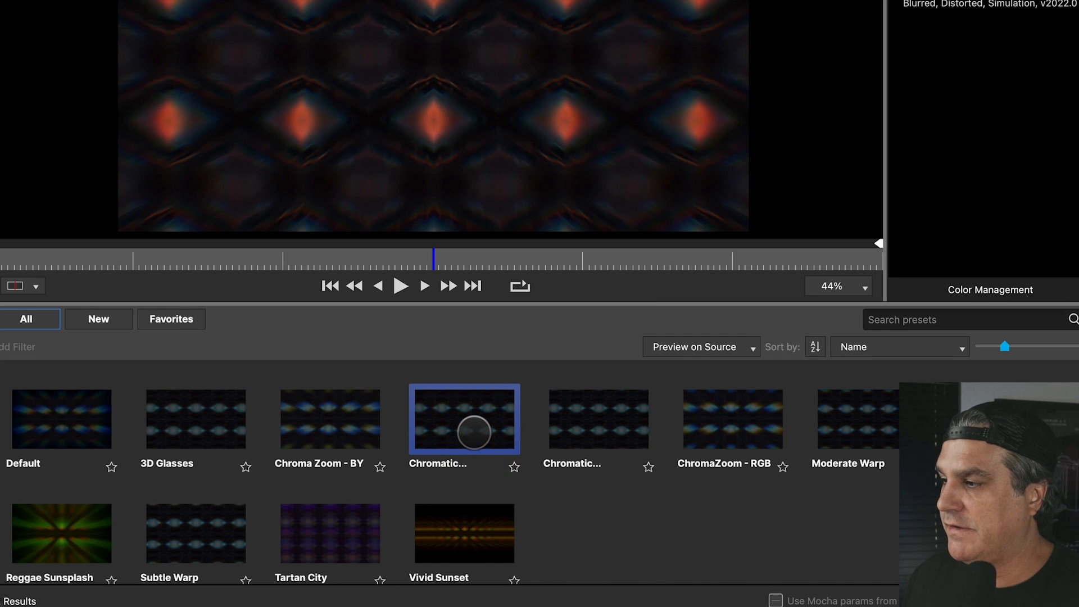
Step: Load a Chromatic preset into the S_WarpChroma effect on the background clip
click(598, 419)
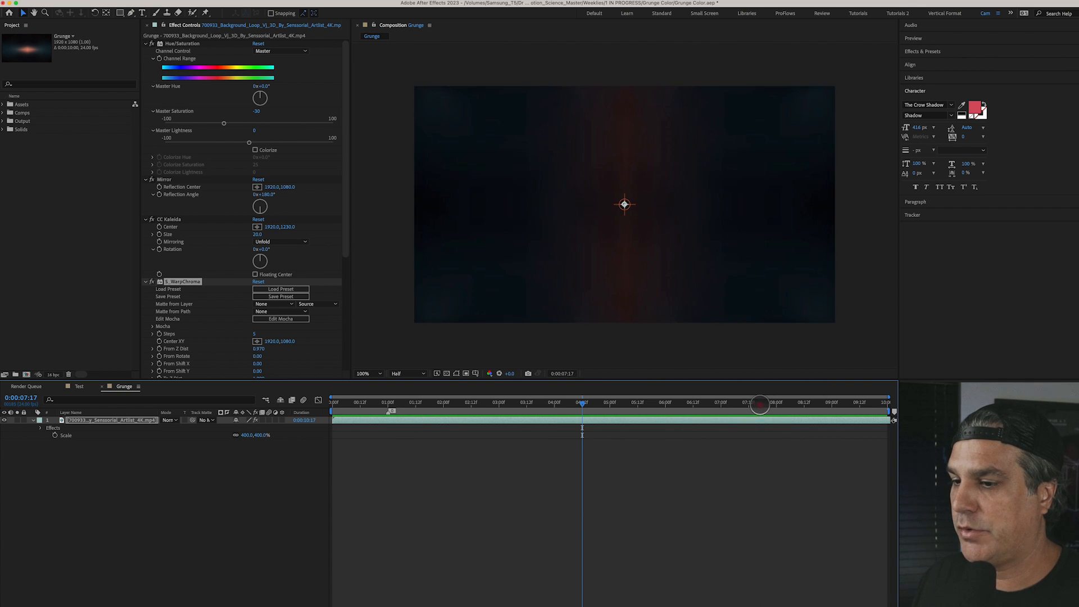
Step: Add pink 'Remember Us' text at 1s in Silk RemingtonBold at 124 px
click(494, 402)
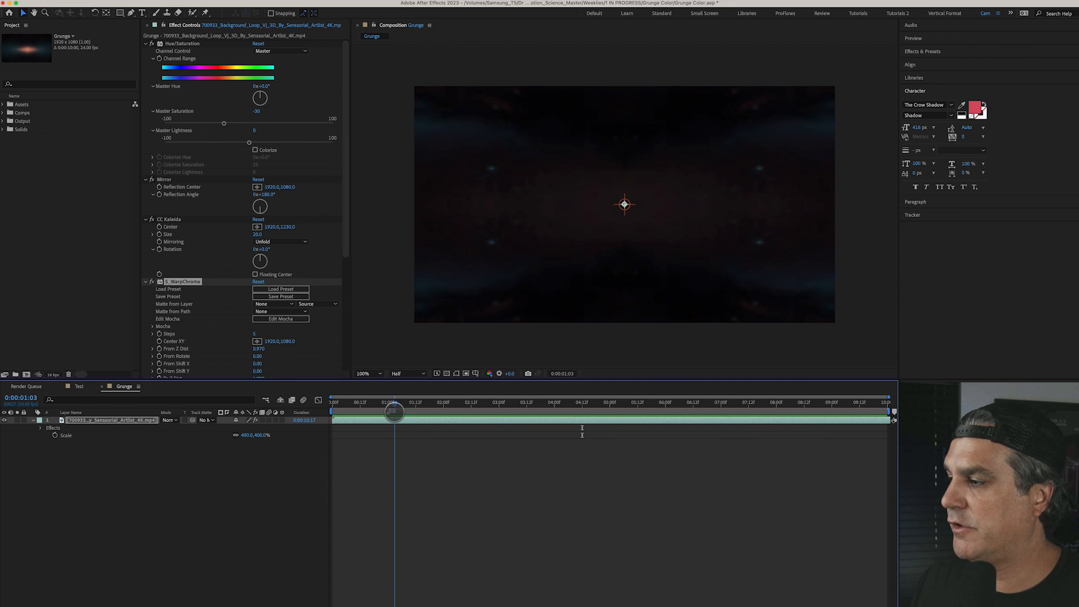
click(142, 12)
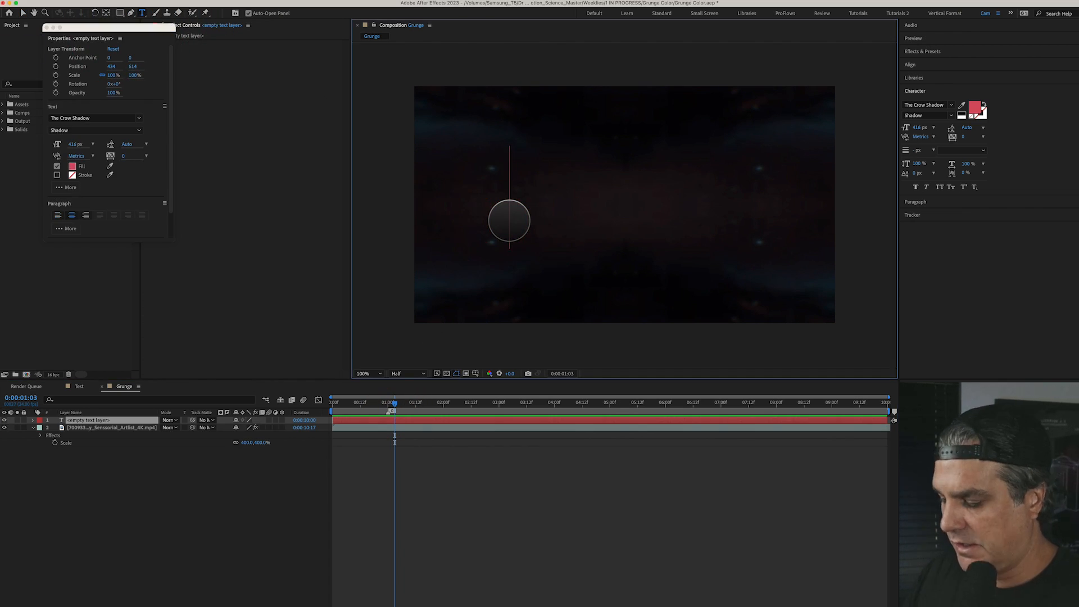
text(Remember Us)
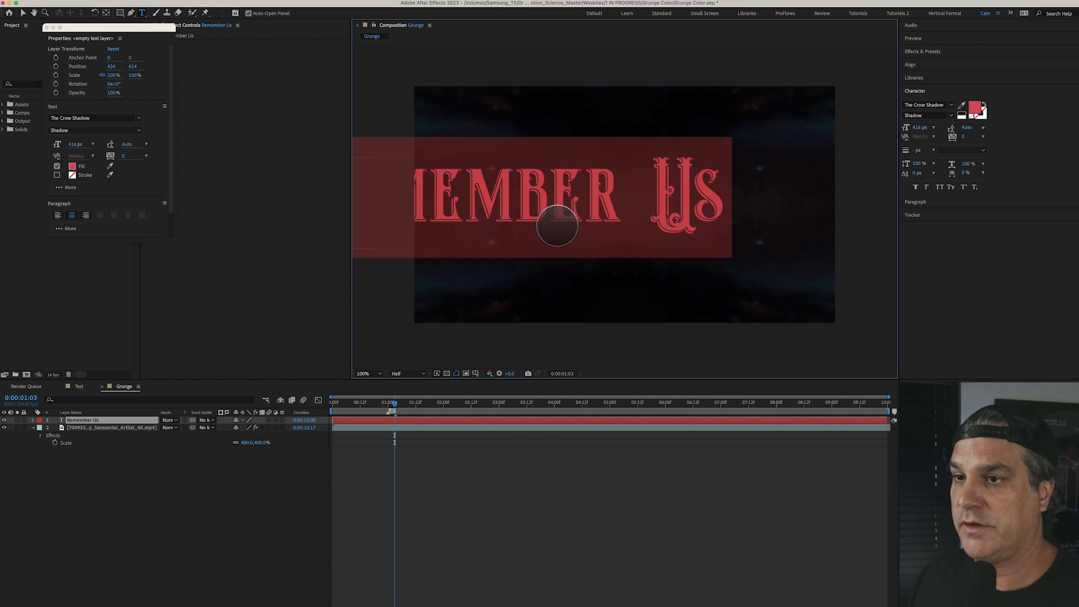
click(927, 104)
text(Silk RemingtonBold)
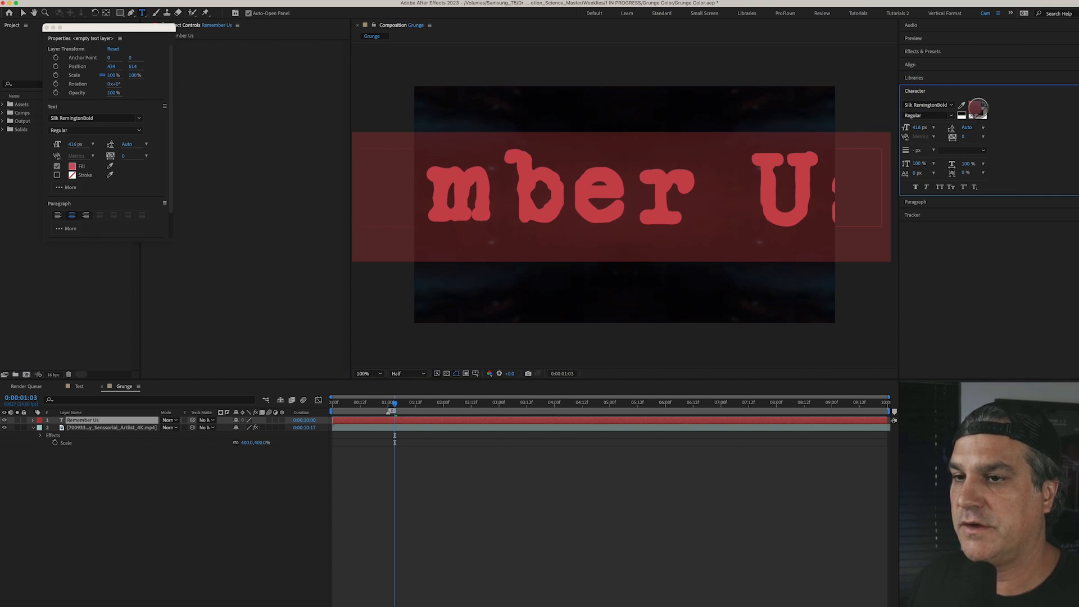
click(977, 108)
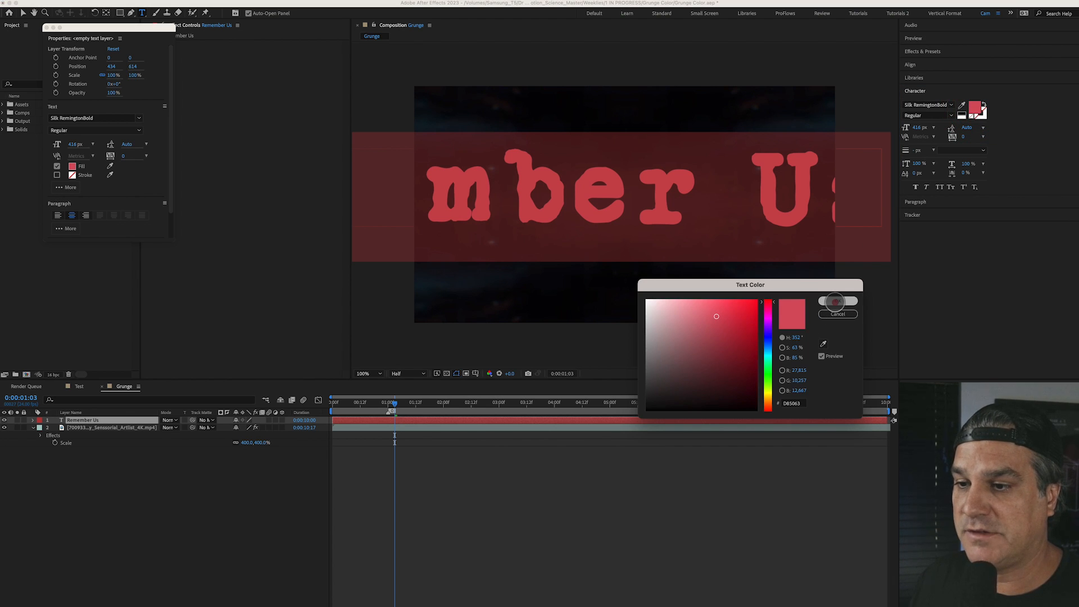
click(834, 301)
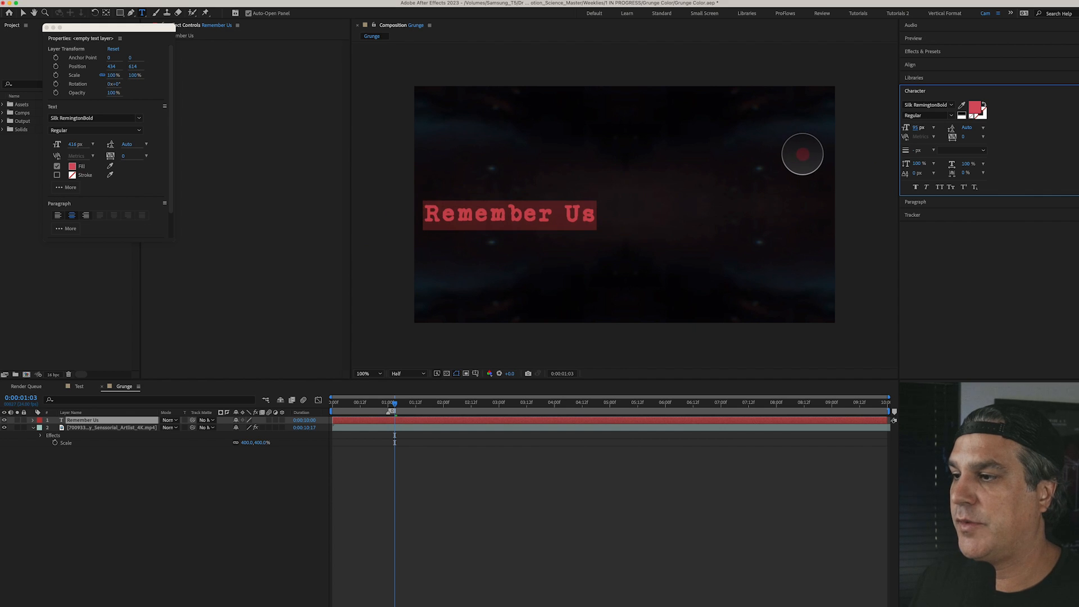
text(124)
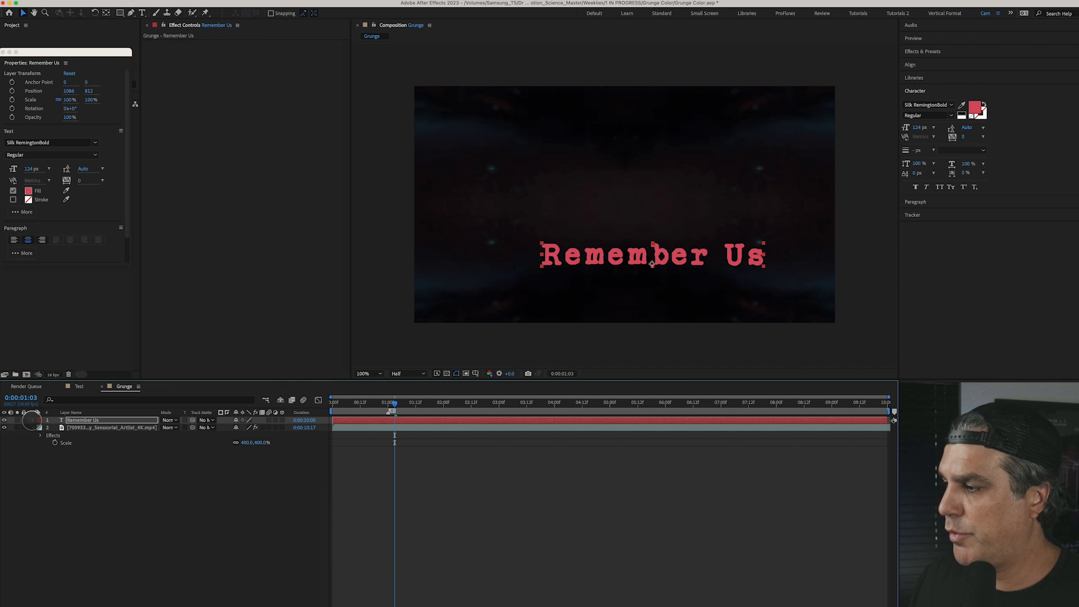
Step: Keyframe Source Text so the title switches fonts, including STAMPWRITER-KIT and Suicide Squad Font
click(40, 420)
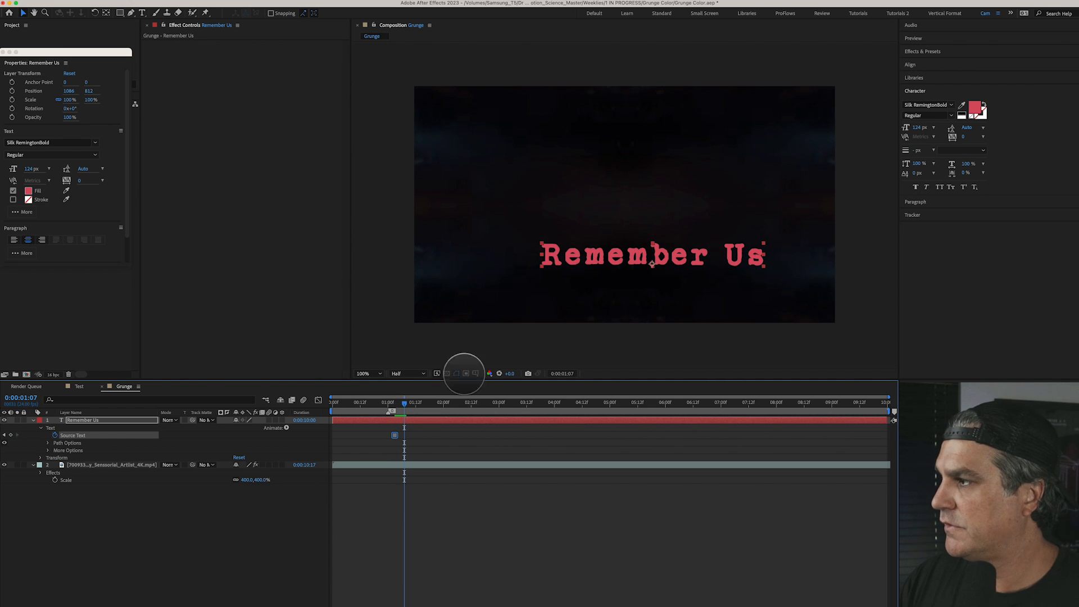
click(928, 105)
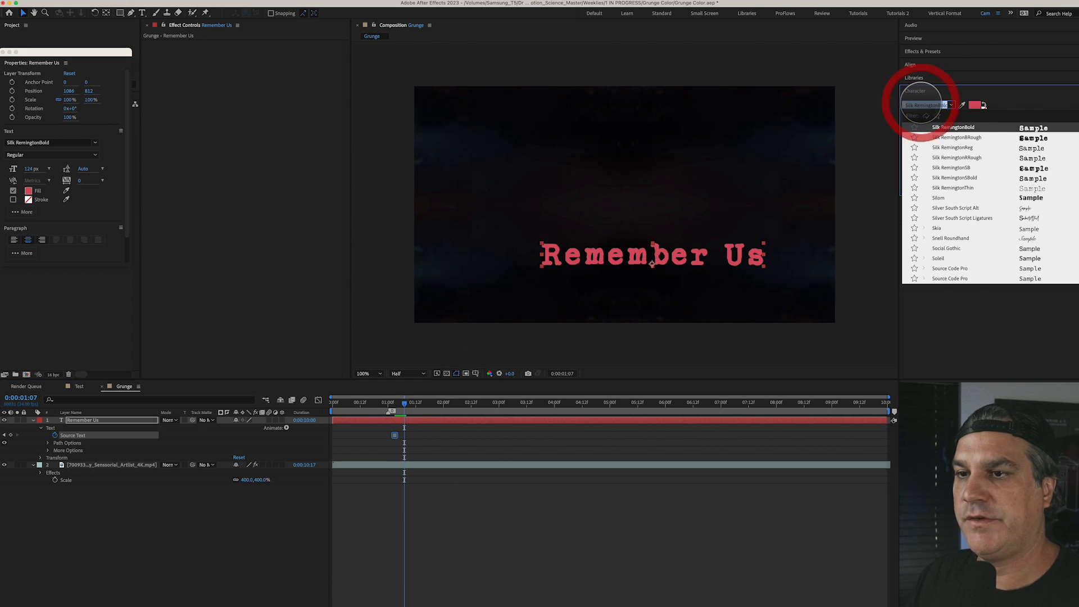
text(stamp)
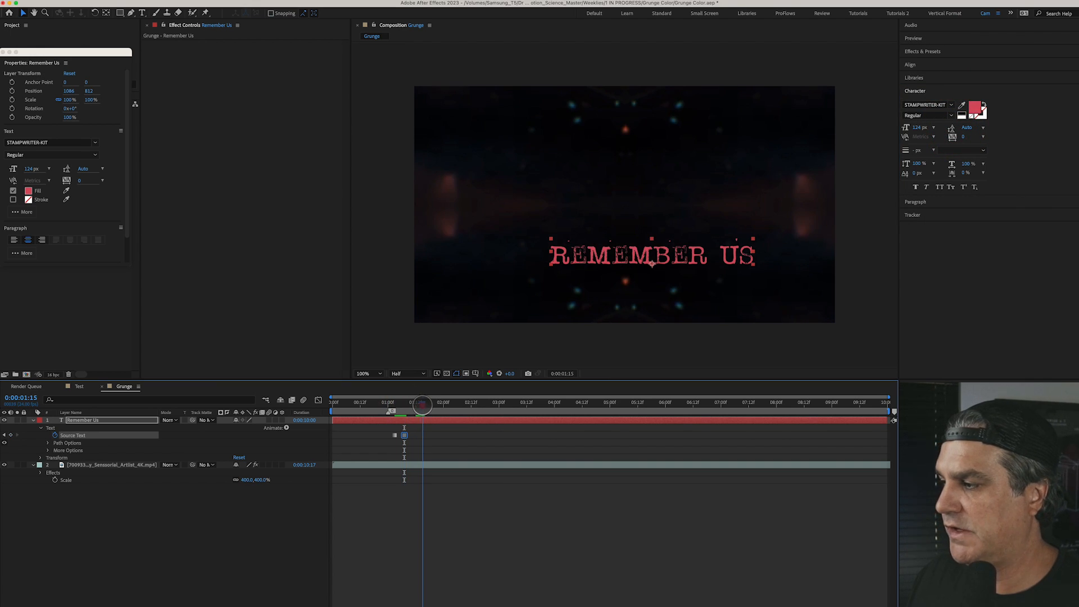
click(950, 104)
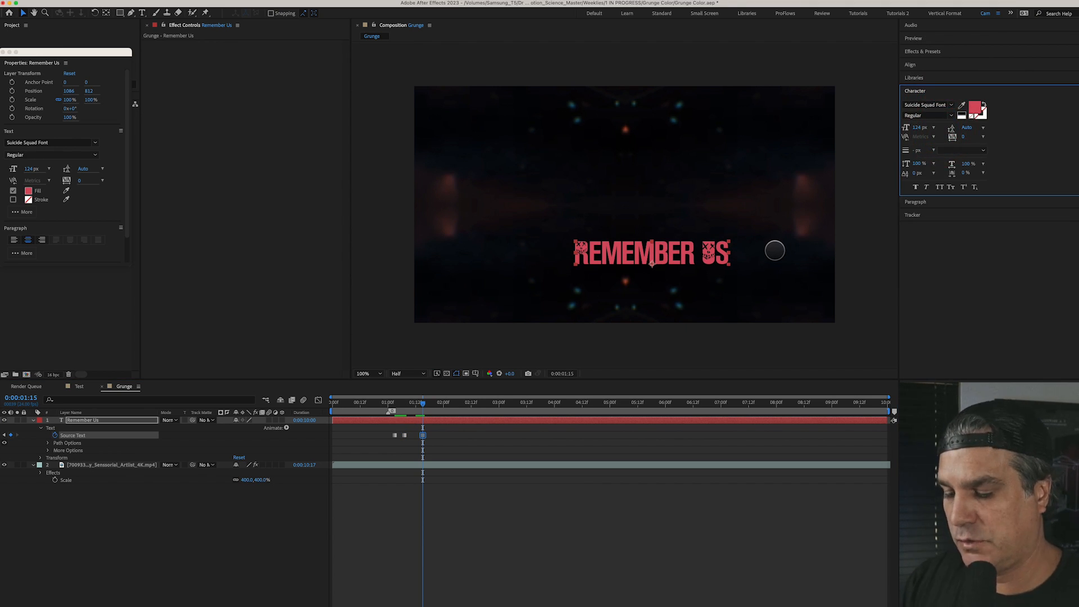
click(928, 105)
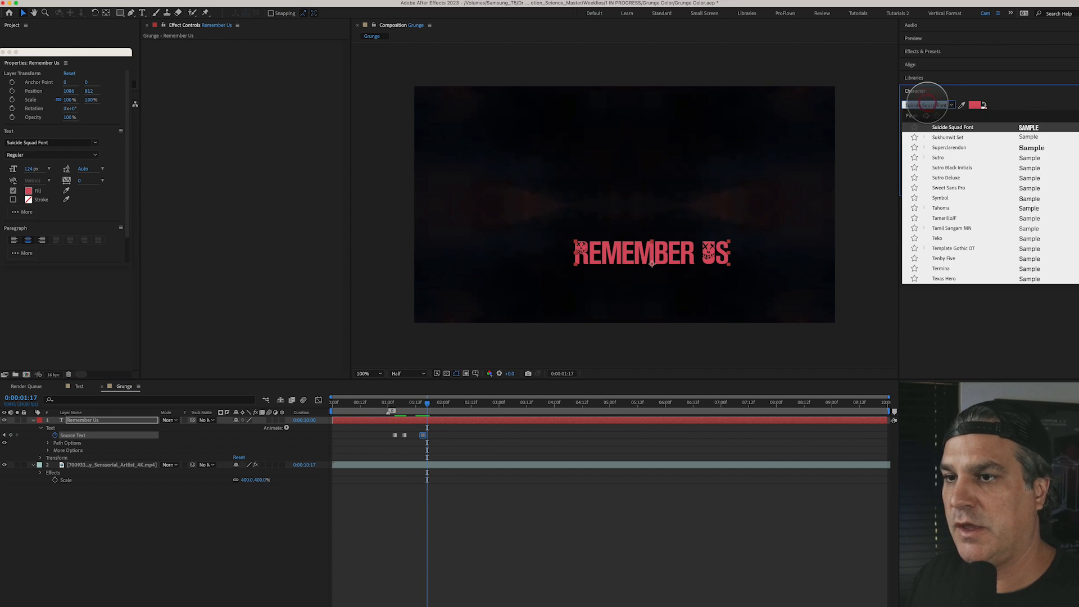
text(stam)
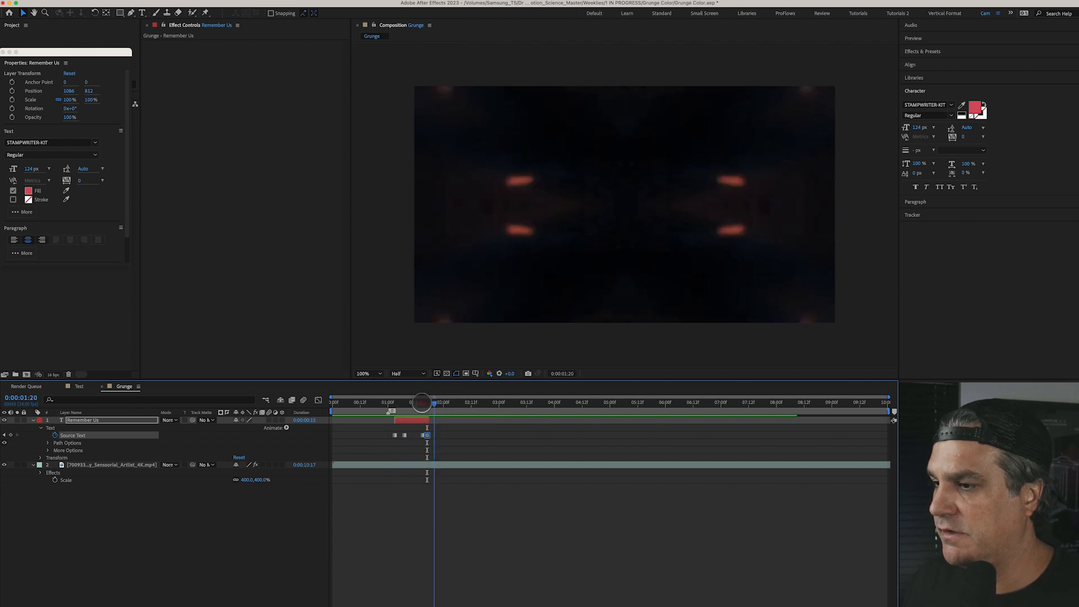
Step: Add a wiggle(6,200) expression to the enlarged Remember Us title's Position
click(410, 402)
text(wiggle)
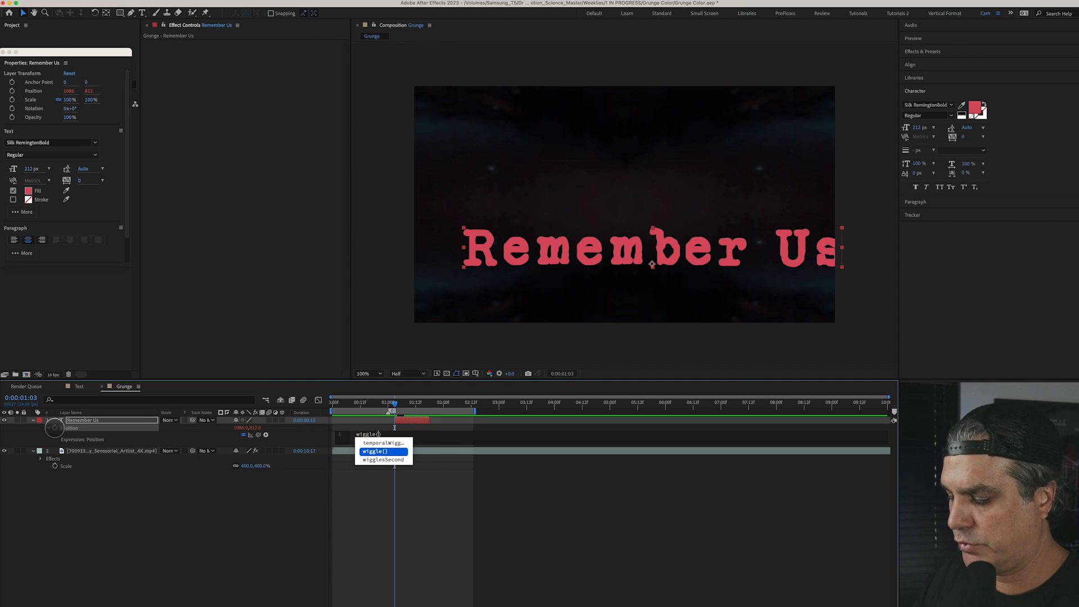
click(374, 451)
text(4,300))
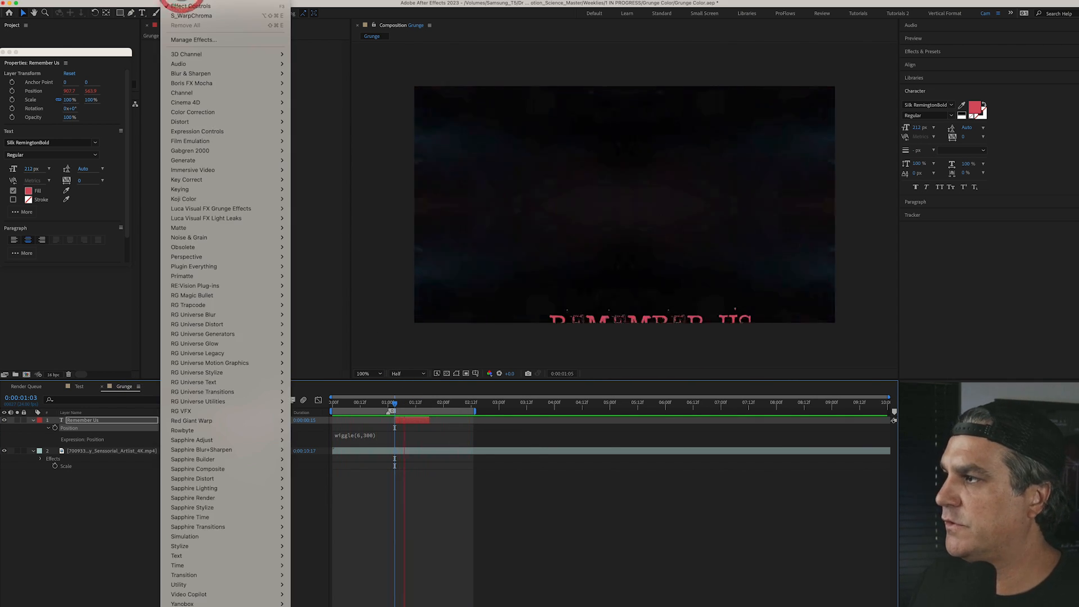
mouse_move(176, 565)
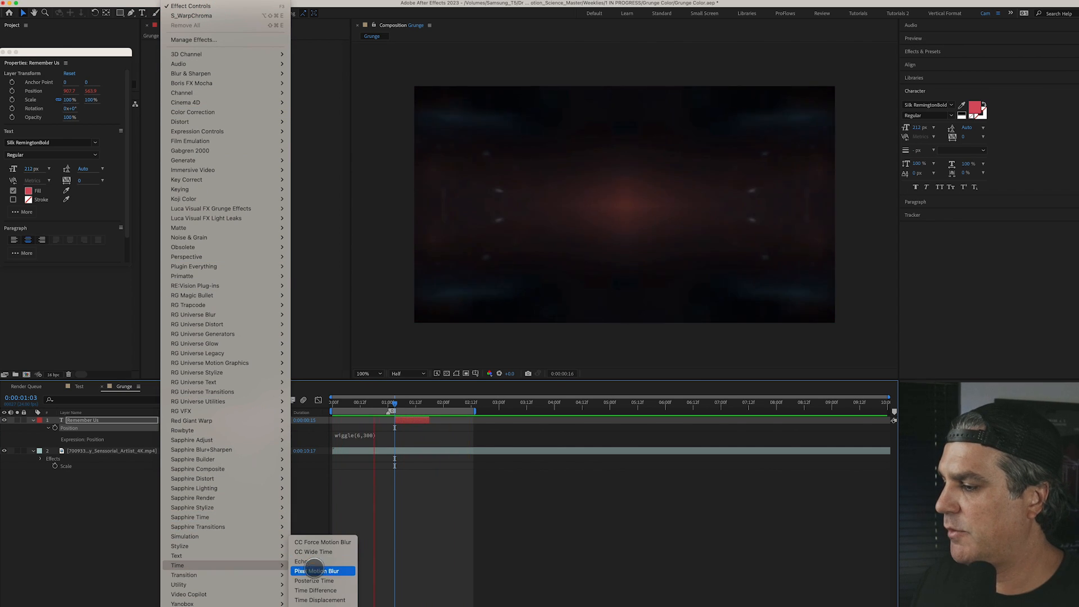
Step: Give Remember Us Posterize Time at 6 fps, Fast Box Blur radius 3, and stronger Displacement Map
click(313, 580)
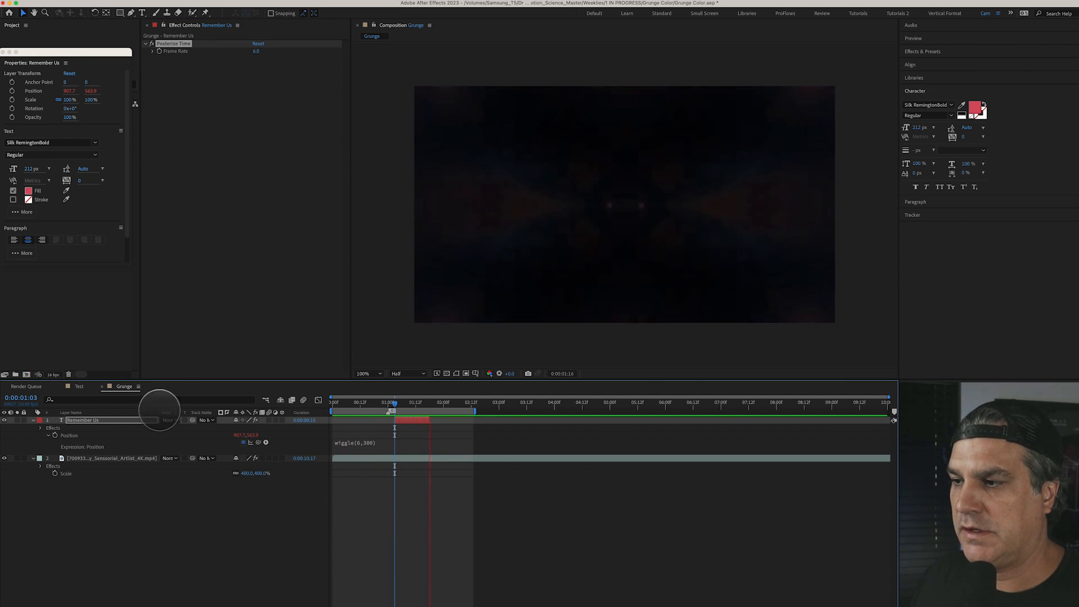
drag(393, 402, 411, 402)
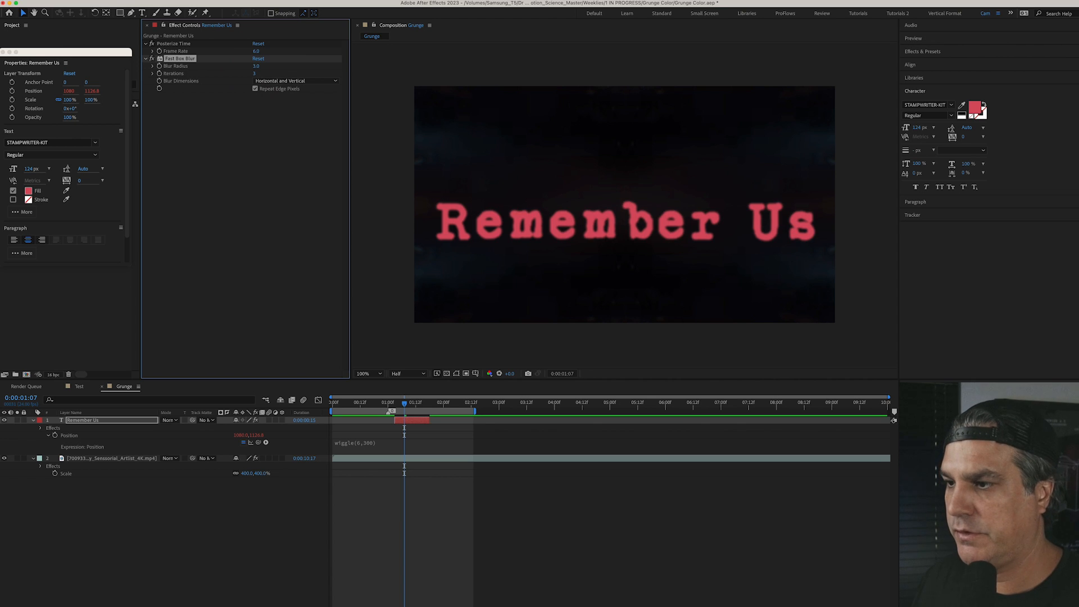
drag(404, 411, 392, 411)
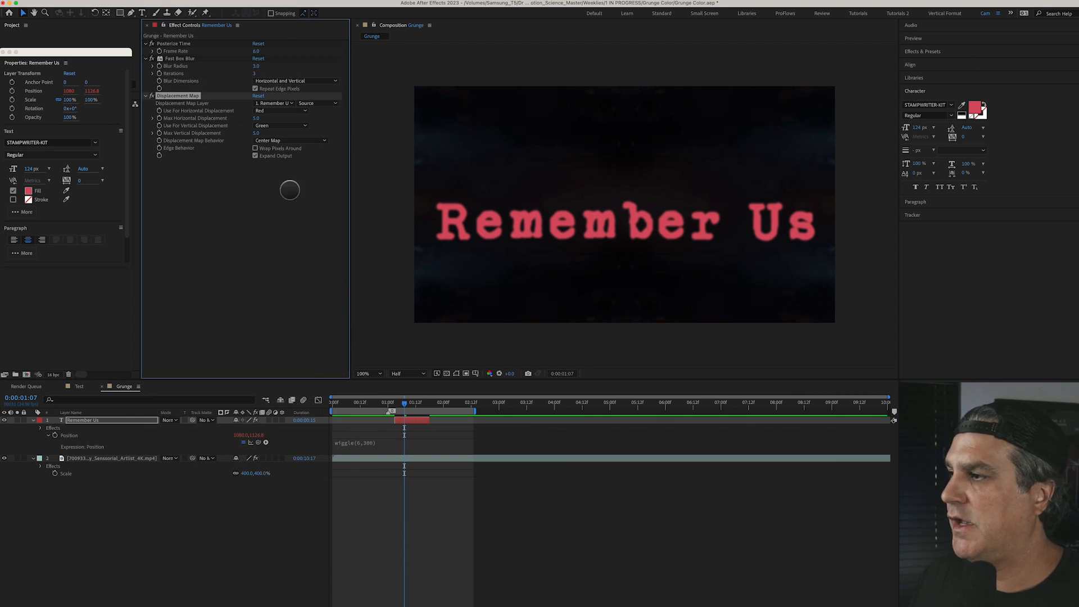
drag(257, 117, 299, 117)
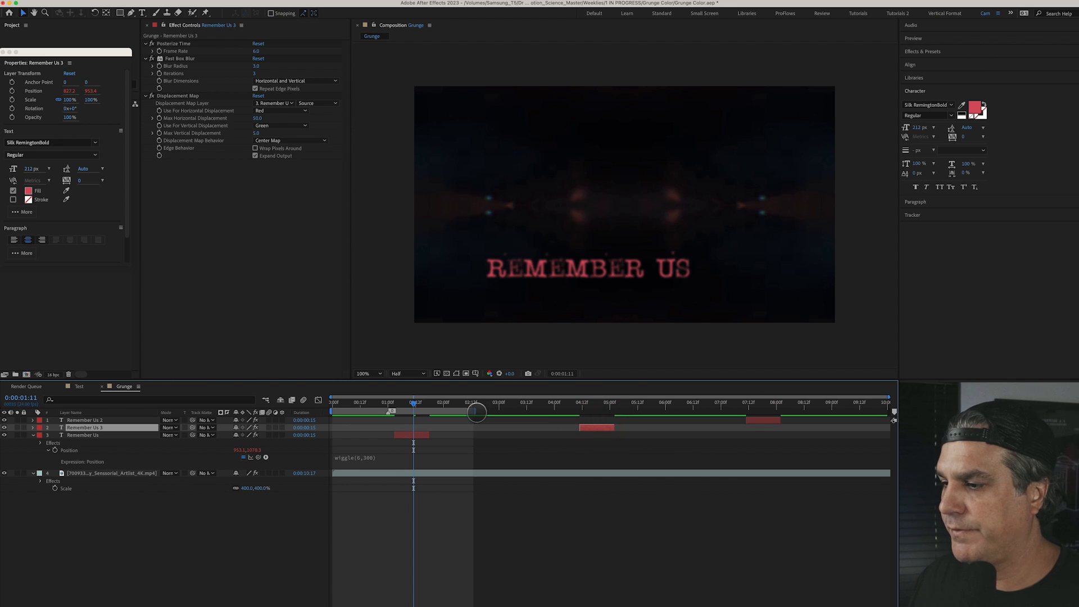
Step: Scrub to the second title copy and open its text for editing
drag(413, 402, 596, 402)
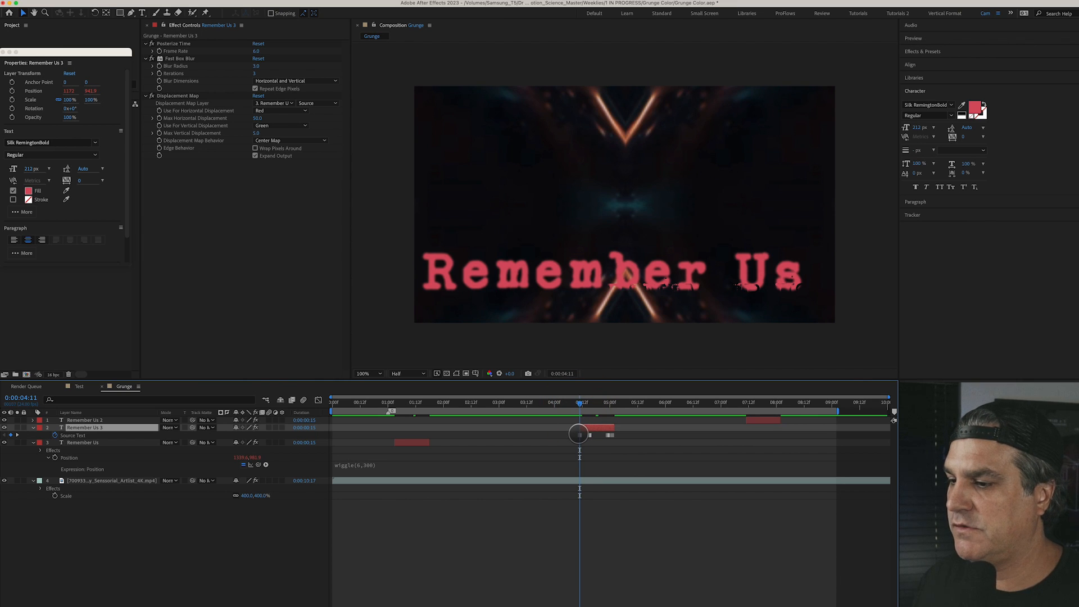
double_click(83, 427)
text(WHO WE WERE)
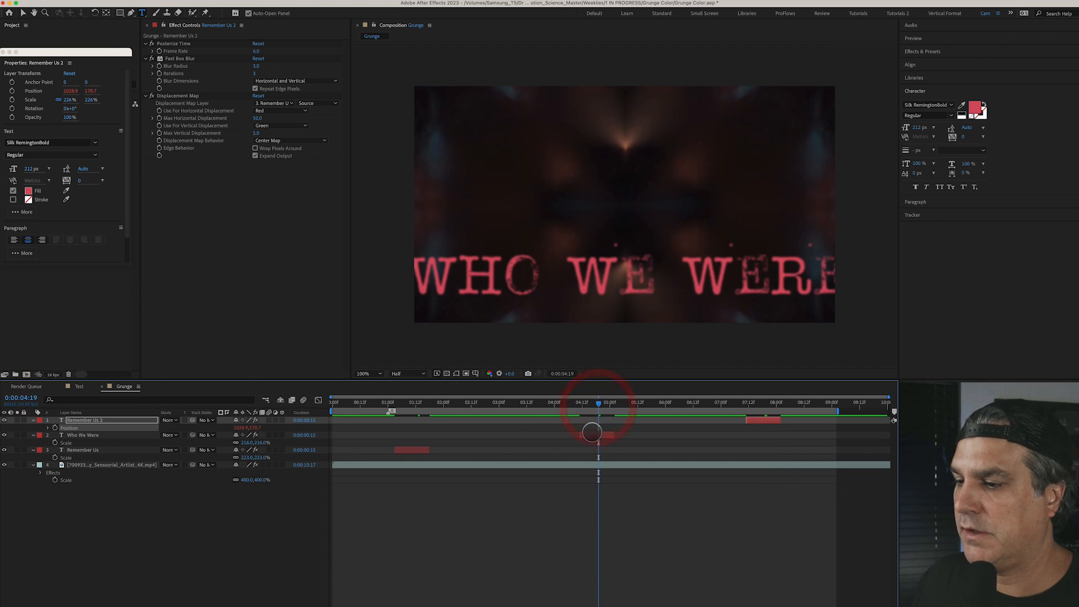
Step: Select the Who We Were layer to scale it up to 216%
click(82, 434)
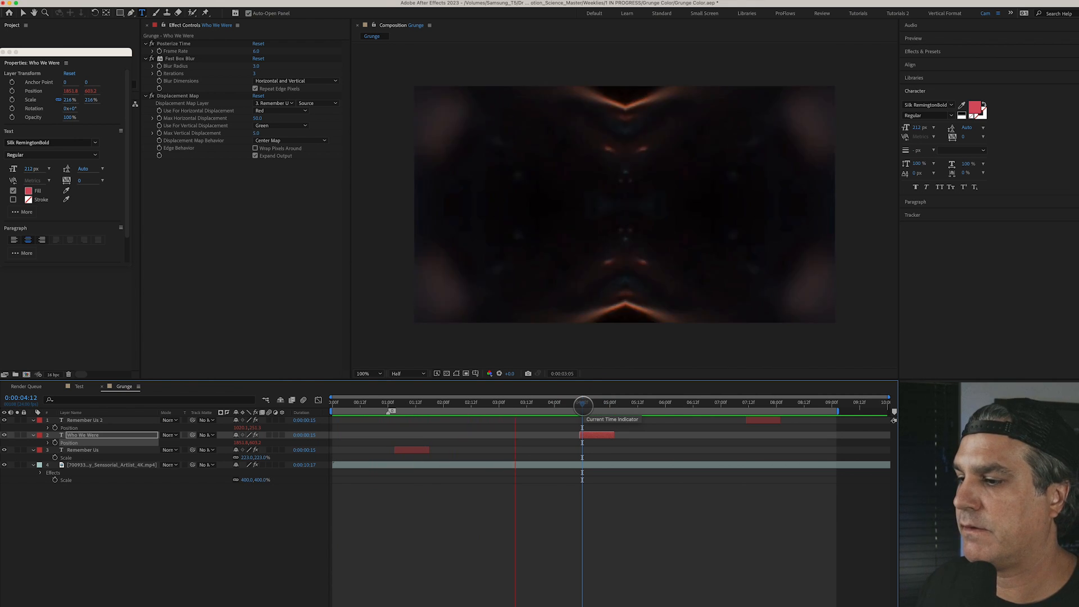
drag(583, 405, 626, 405)
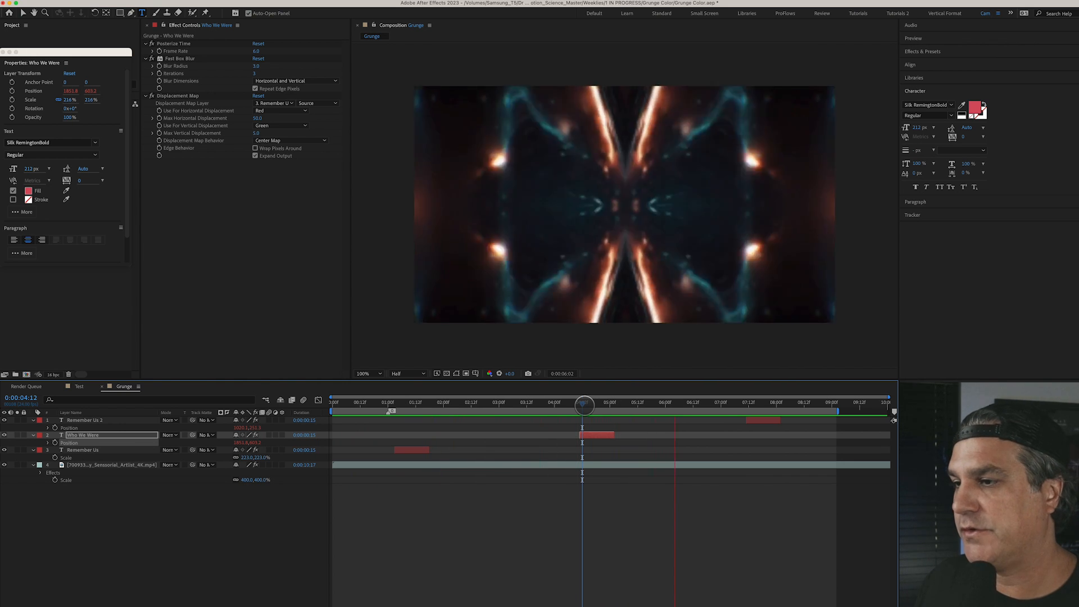
drag(585, 404, 617, 395)
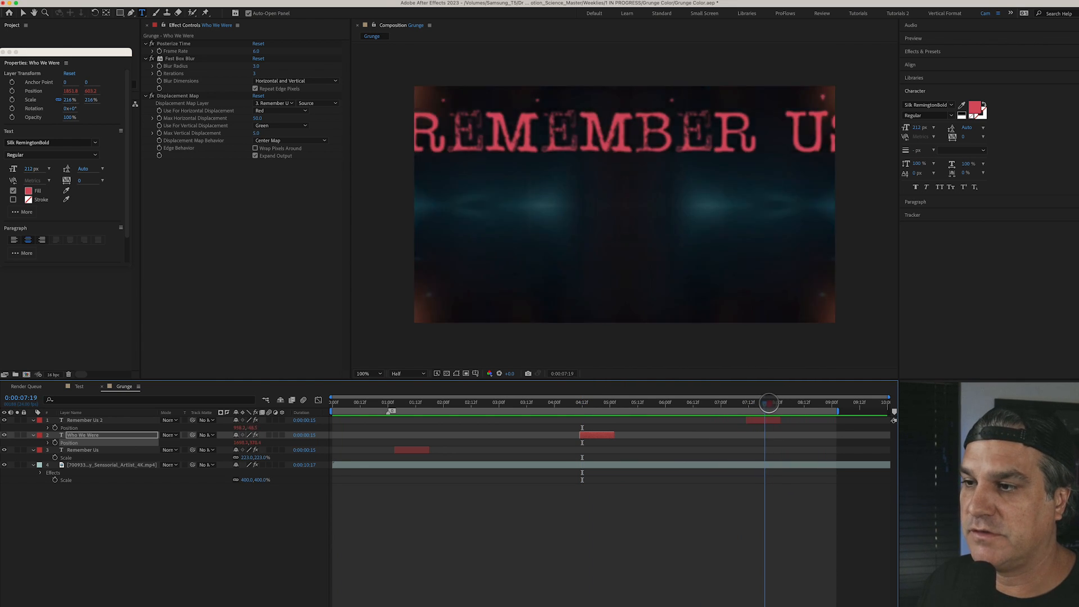
drag(768, 402, 586, 402)
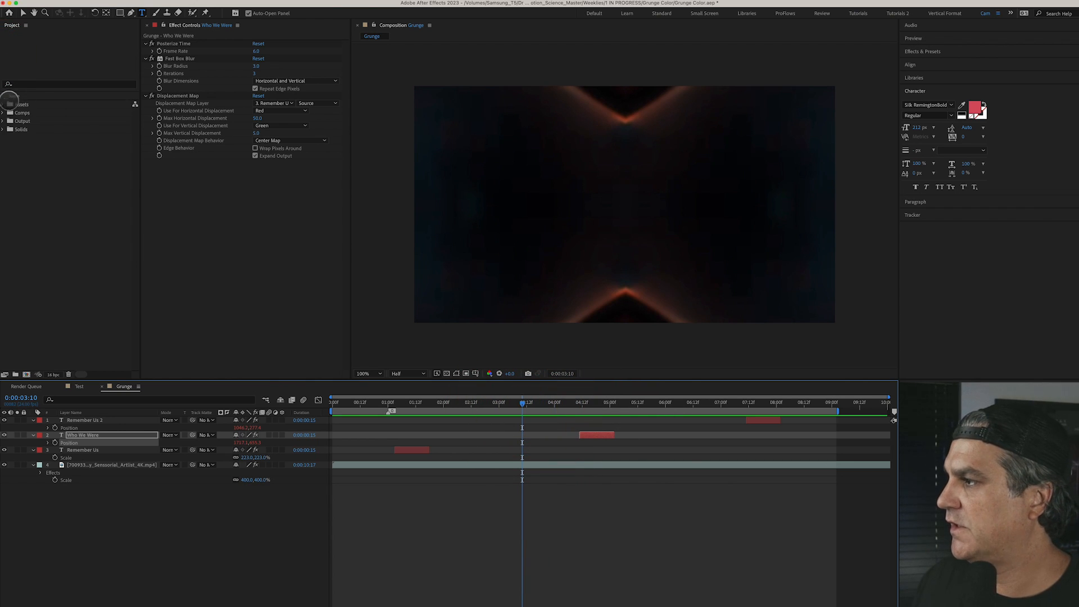
Step: Expand Assets > Footage > Stock and open the Composites folder of stock clips
click(4, 104)
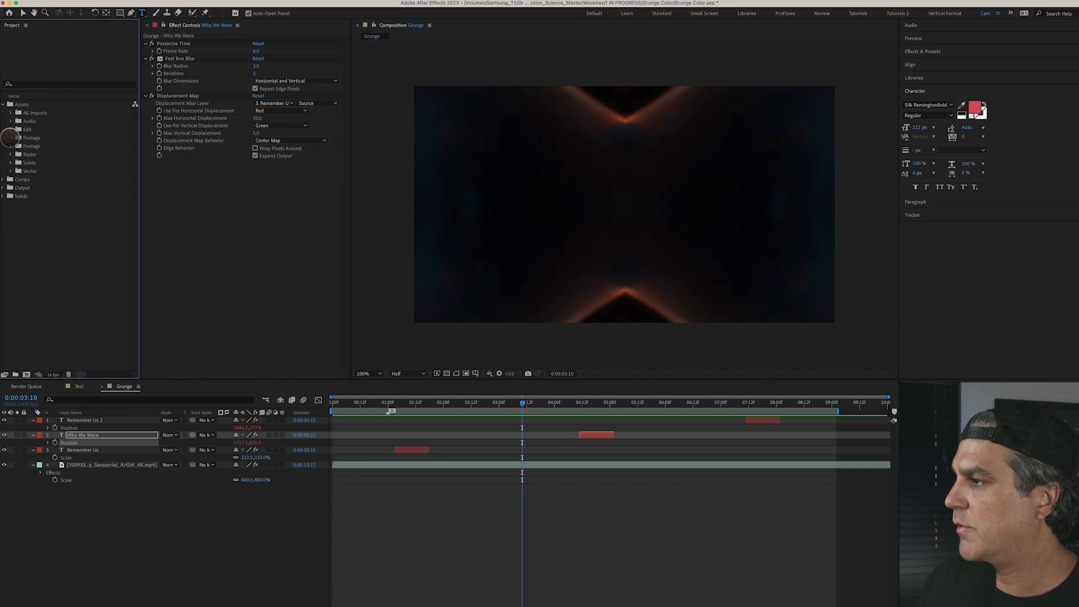
click(9, 138)
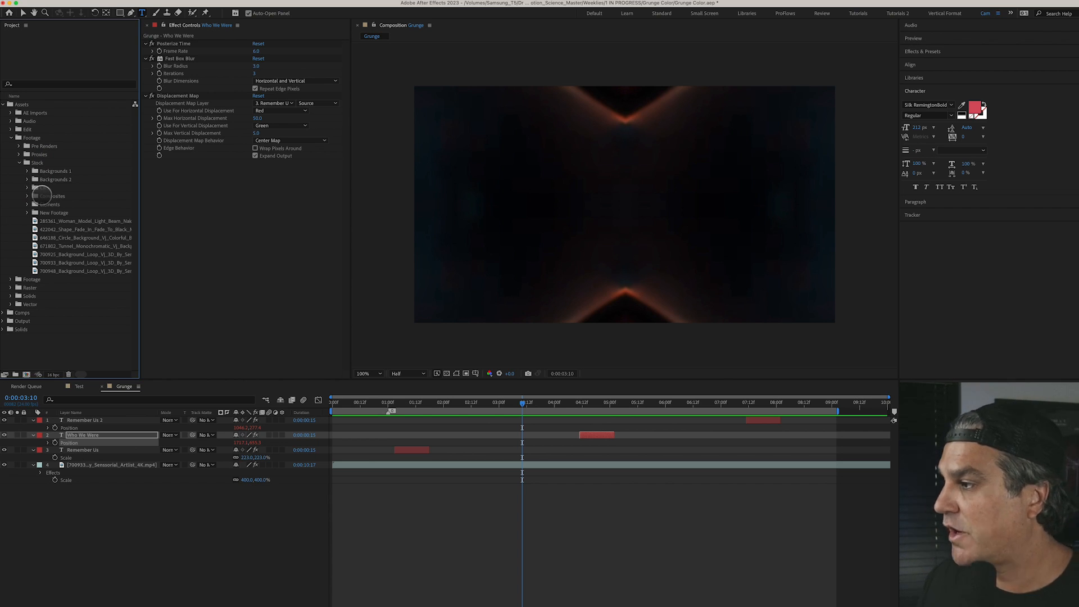
click(27, 195)
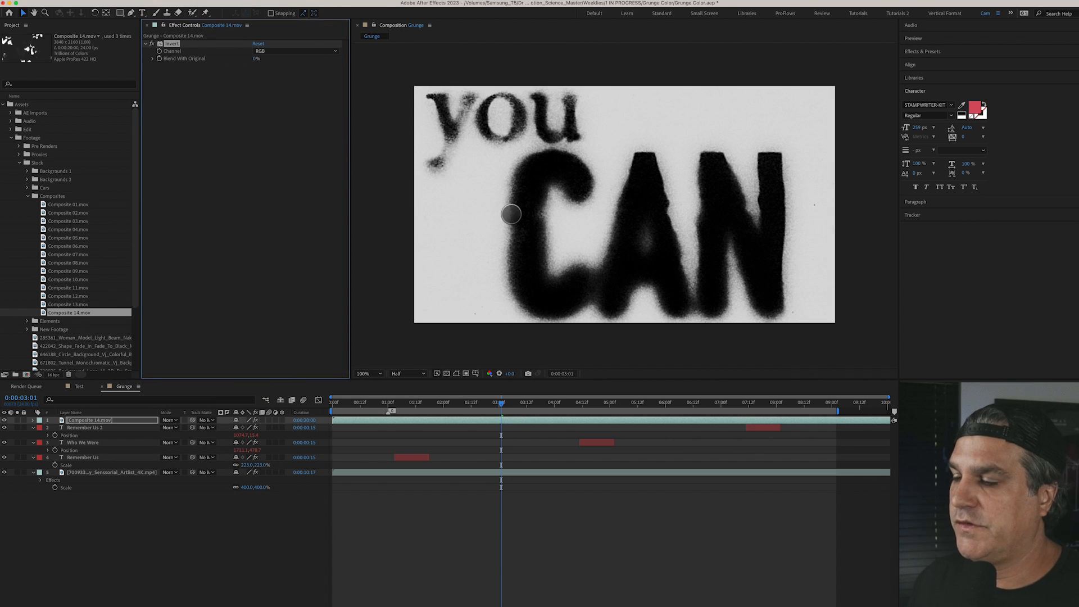
mouse_move(196, 420)
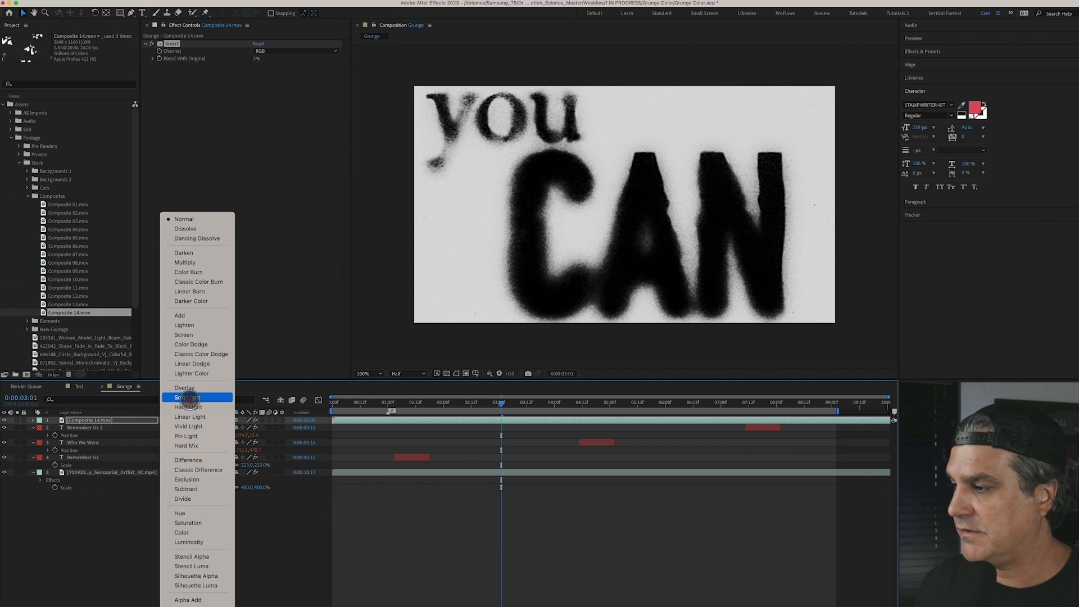
Step: Set the inverted Composite 14.mov grunge layer's blend mode to Soft Light
click(186, 397)
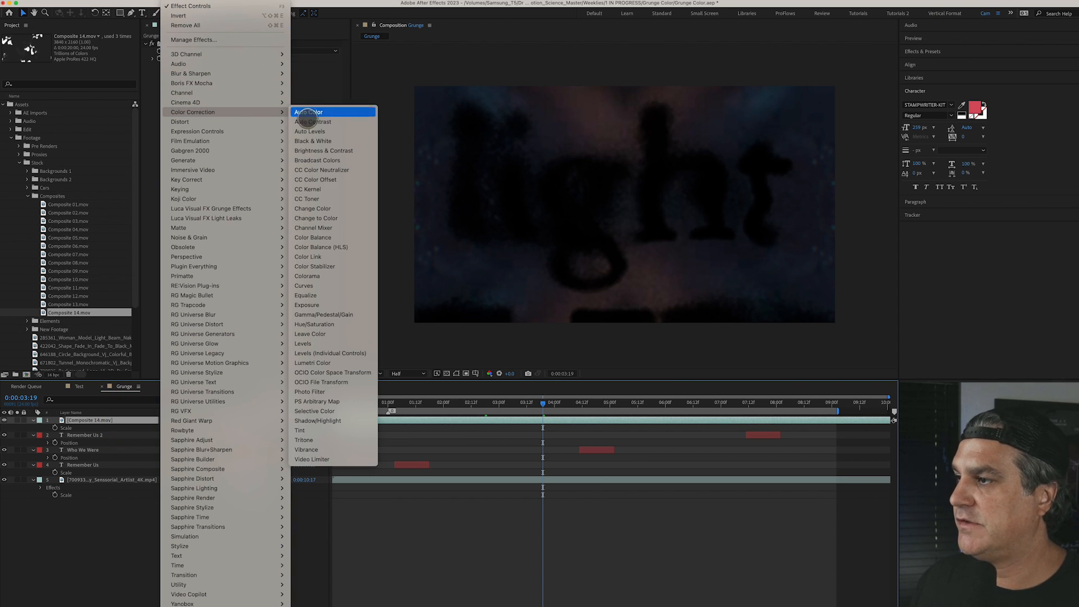
mouse_move(313, 237)
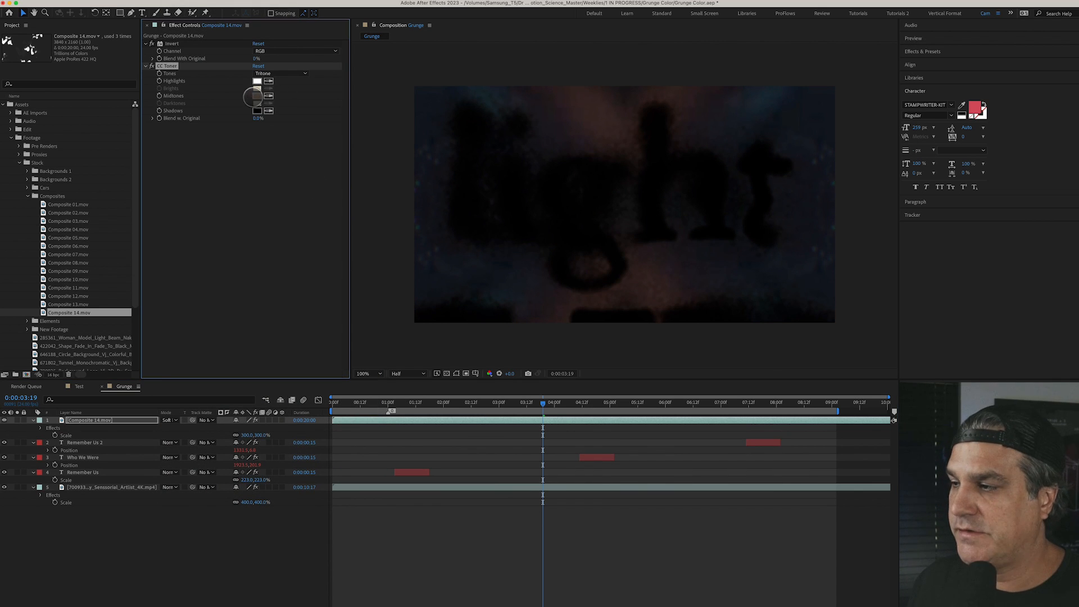
Step: Give CC Toner a purple midtone colour and scrub to check the tinted WHO WE WERE section
click(258, 96)
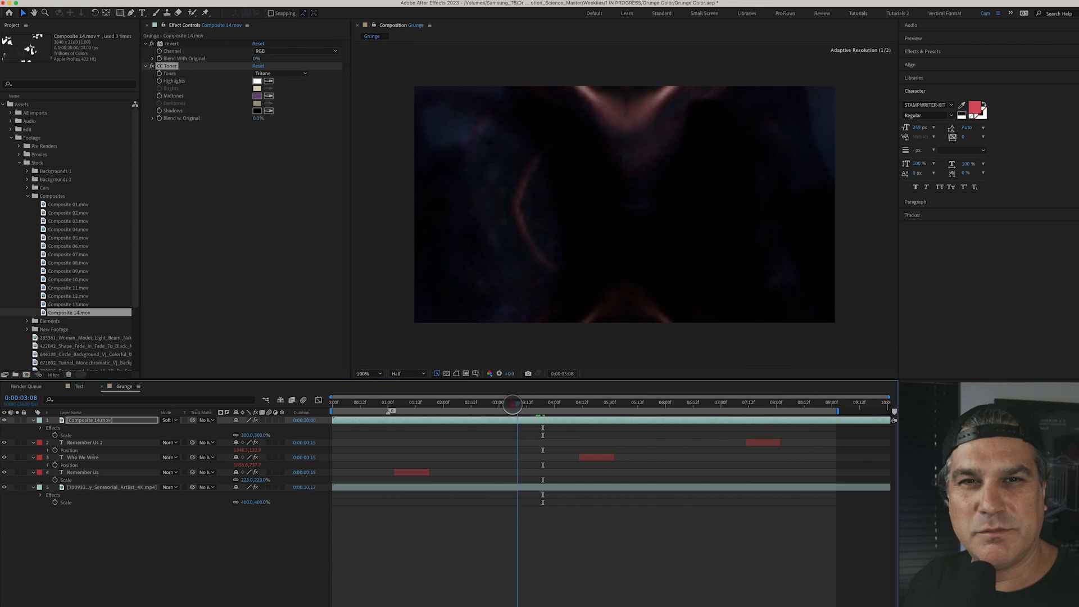
drag(512, 404, 525, 404)
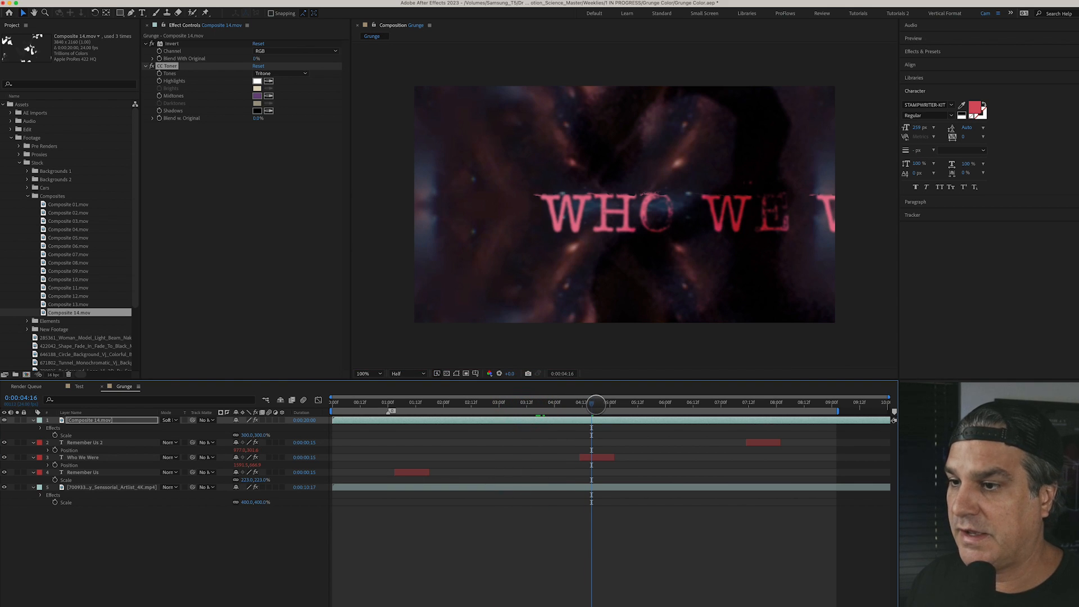
drag(595, 404, 537, 404)
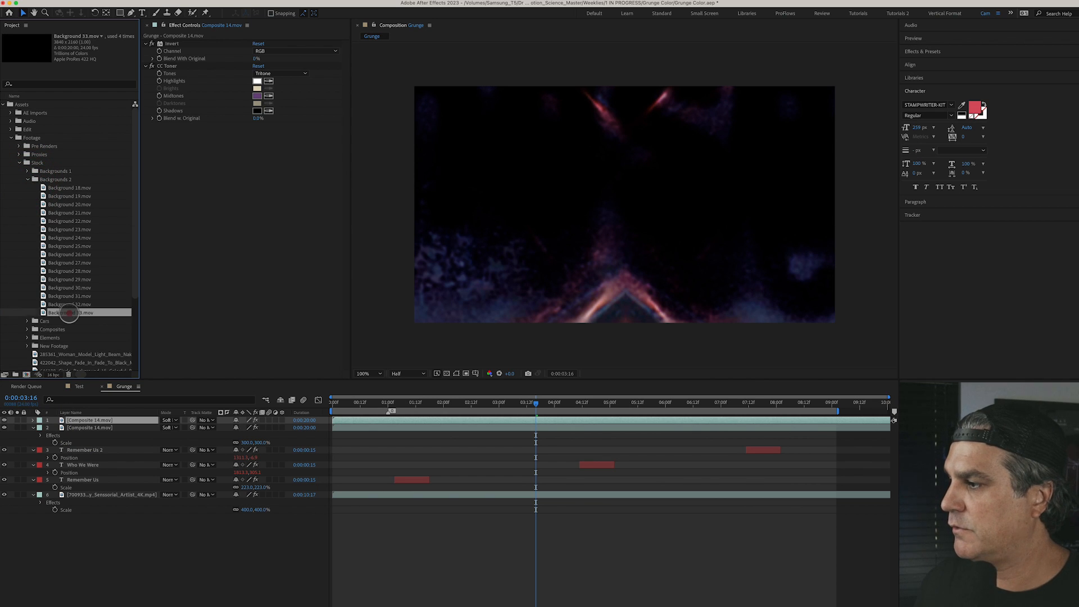
Step: Replace the duplicate with Background 33.mov, blend it in Overlay, and resize it
click(70, 312)
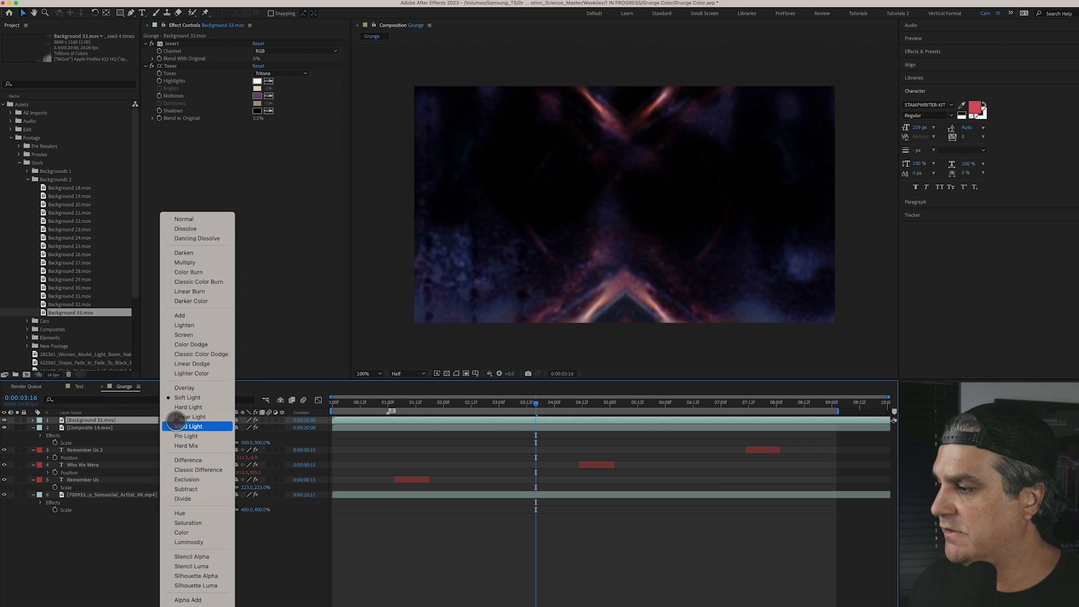
click(194, 426)
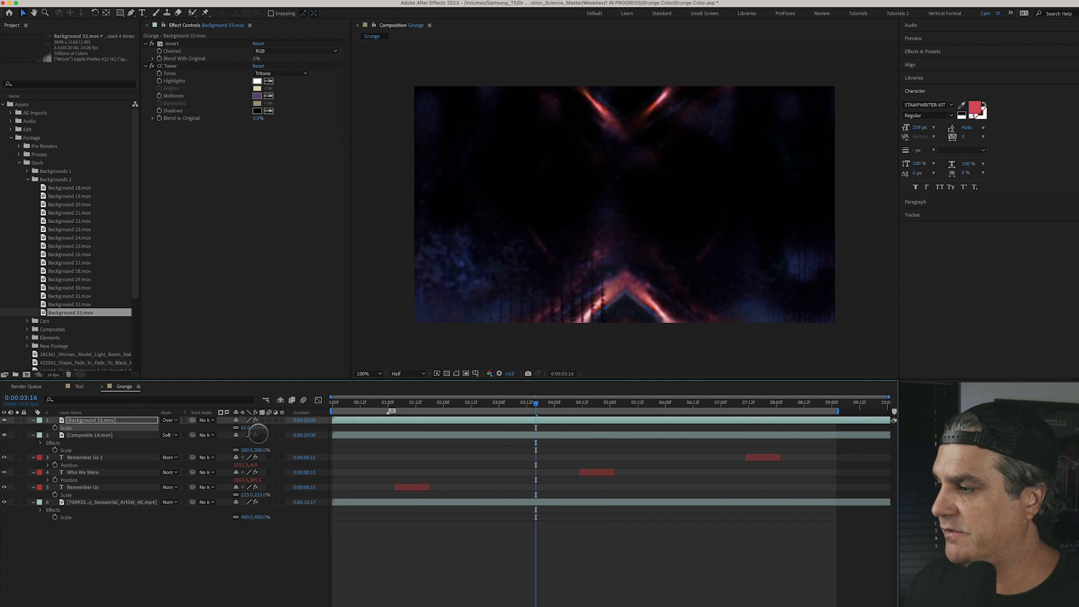
click(4, 420)
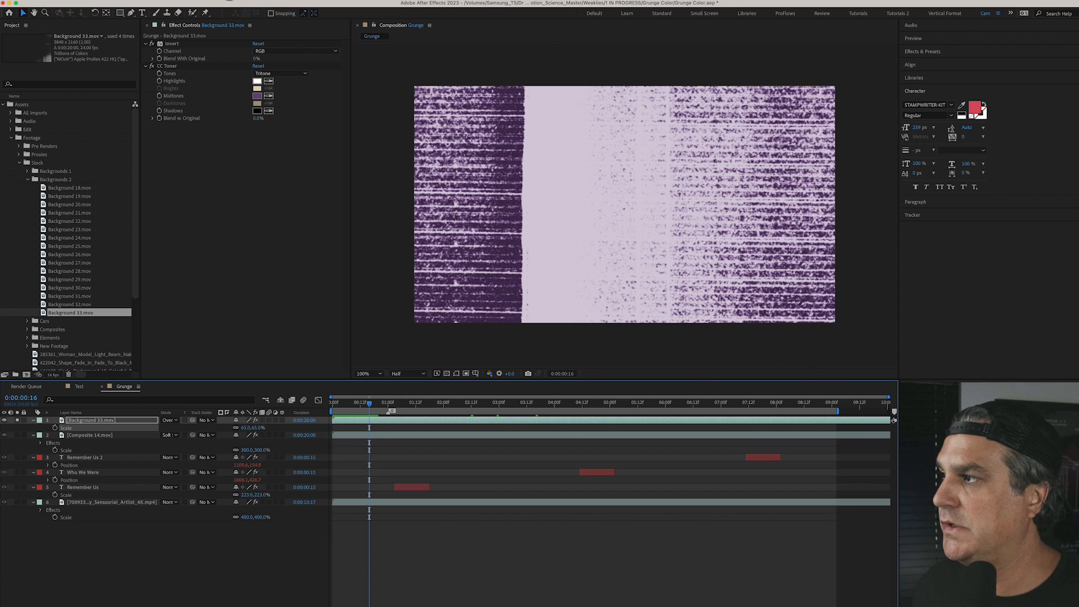
Step: Add Fast Box Blur and Directional Blur (length 15) to Background 33, then scrub to preview
click(189, 6)
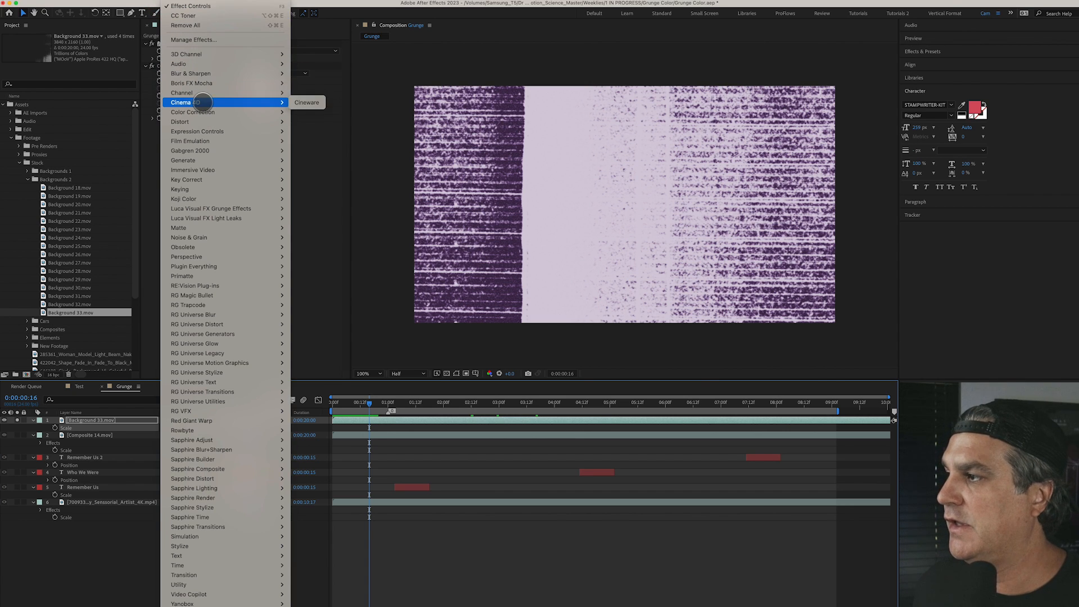
mouse_move(191, 73)
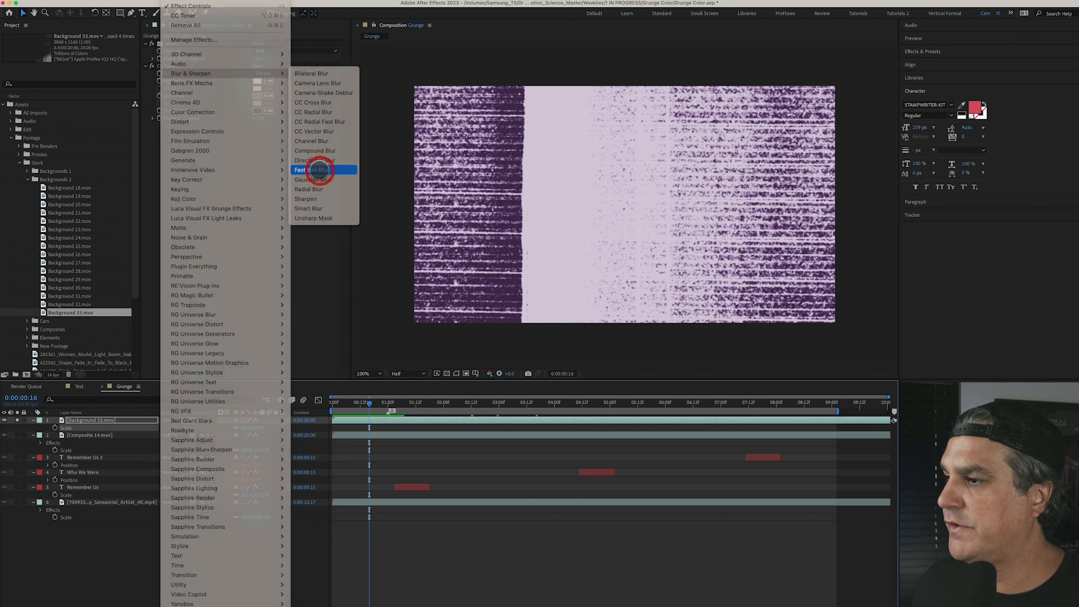
click(313, 169)
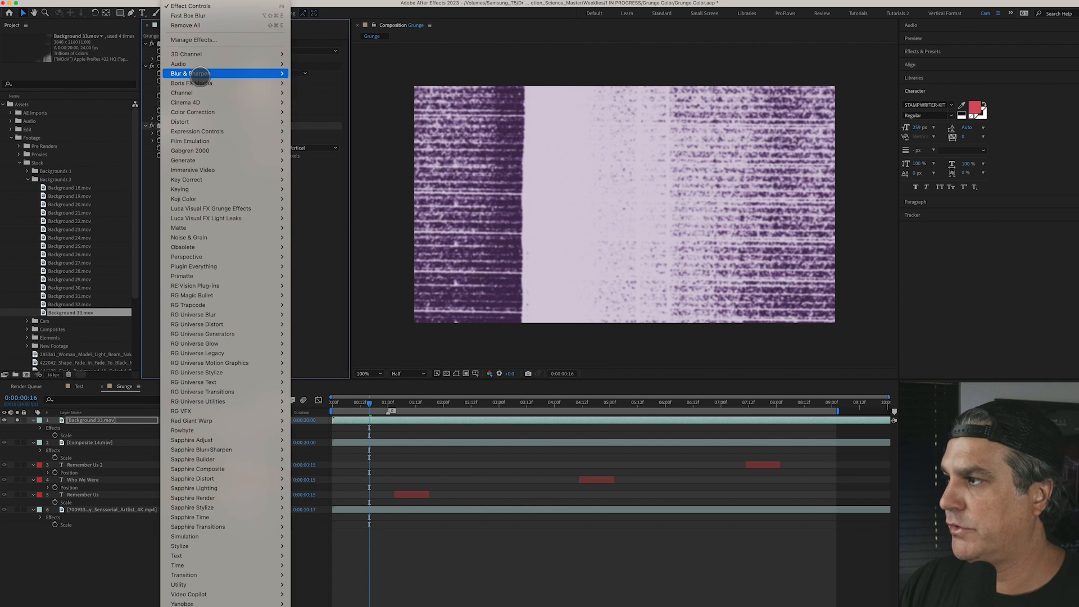
mouse_move(318, 159)
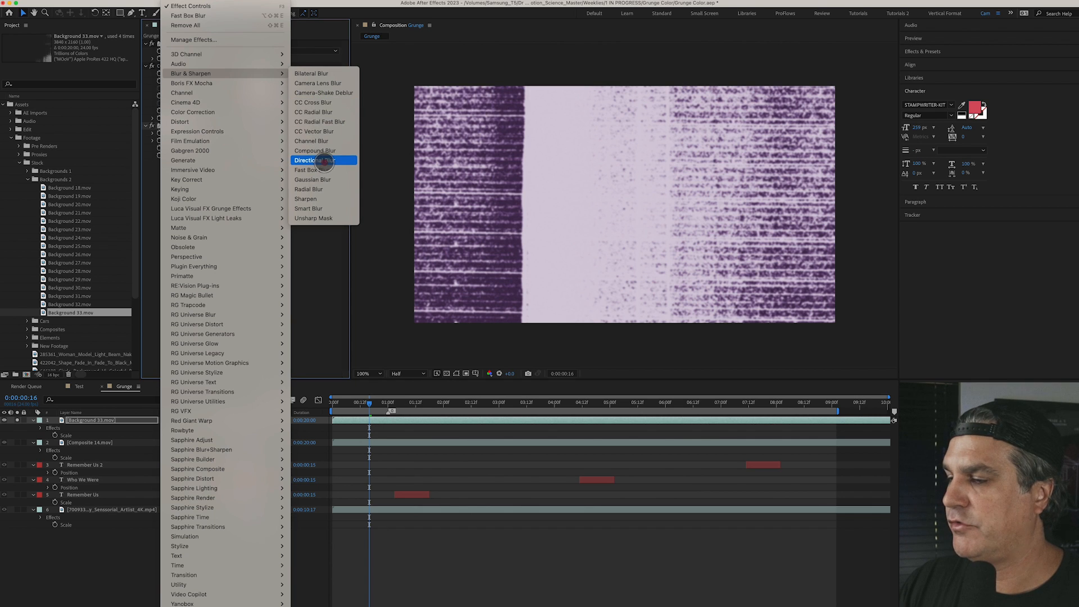
click(314, 160)
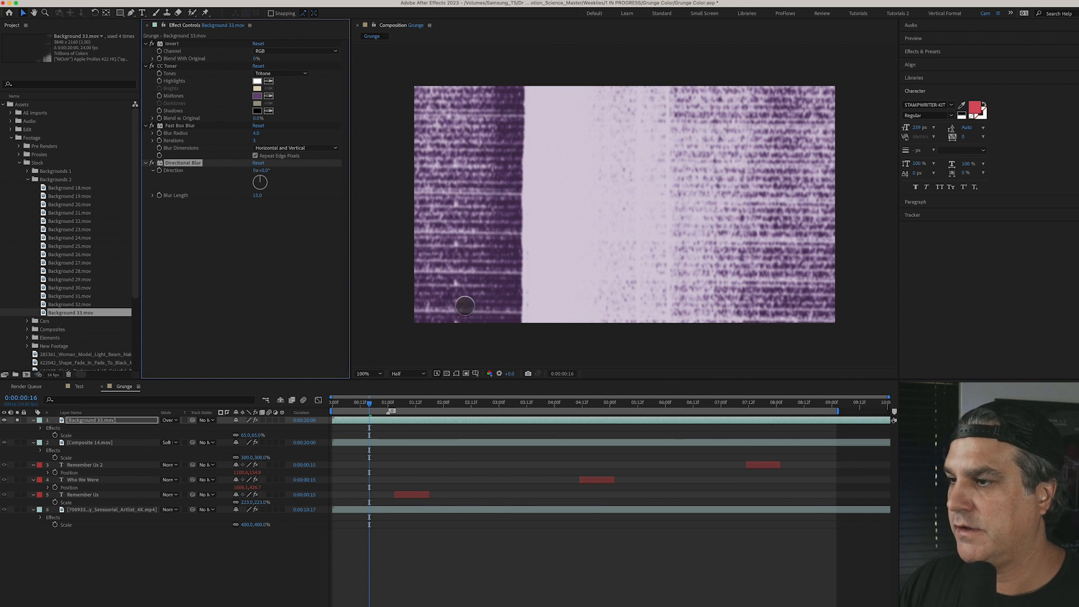
click(468, 401)
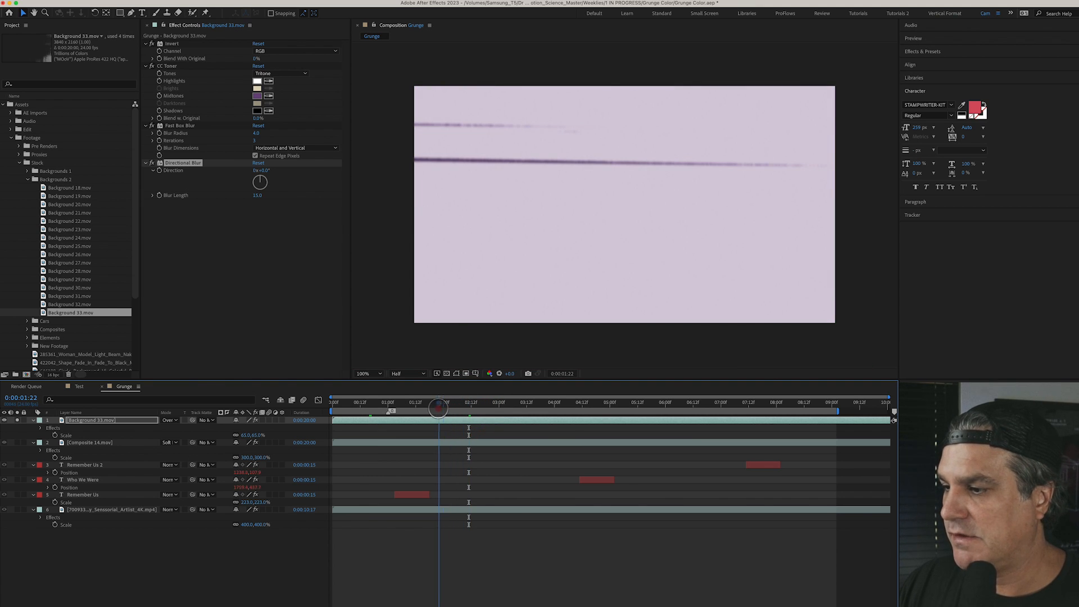
drag(438, 402, 435, 403)
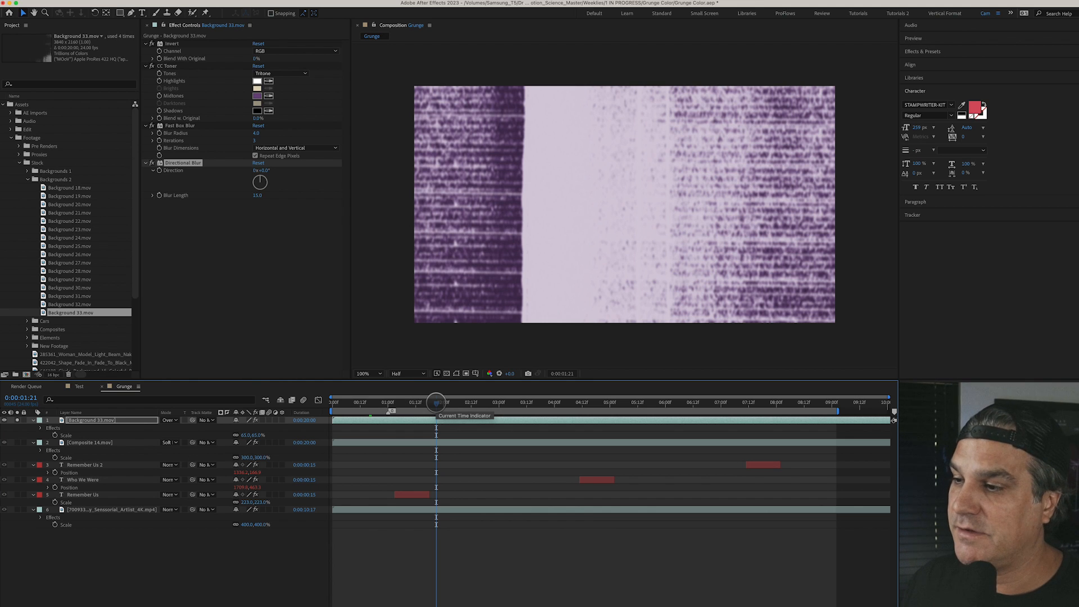
drag(436, 402, 421, 402)
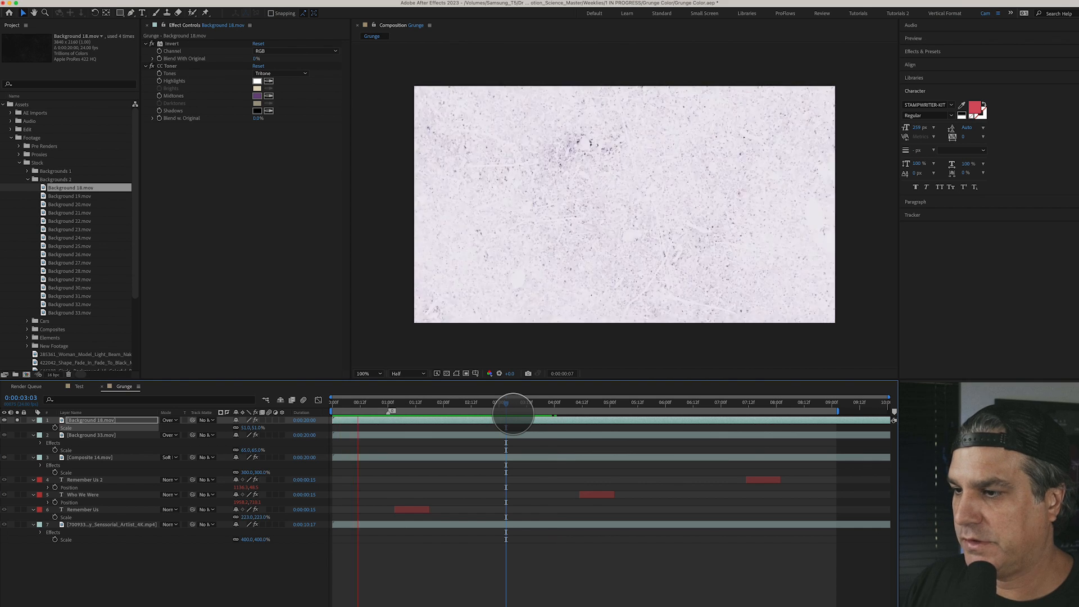
Step: Scrub the timeline to preview the Background 18 texture over the REMEMBER US title
drag(512, 413, 762, 413)
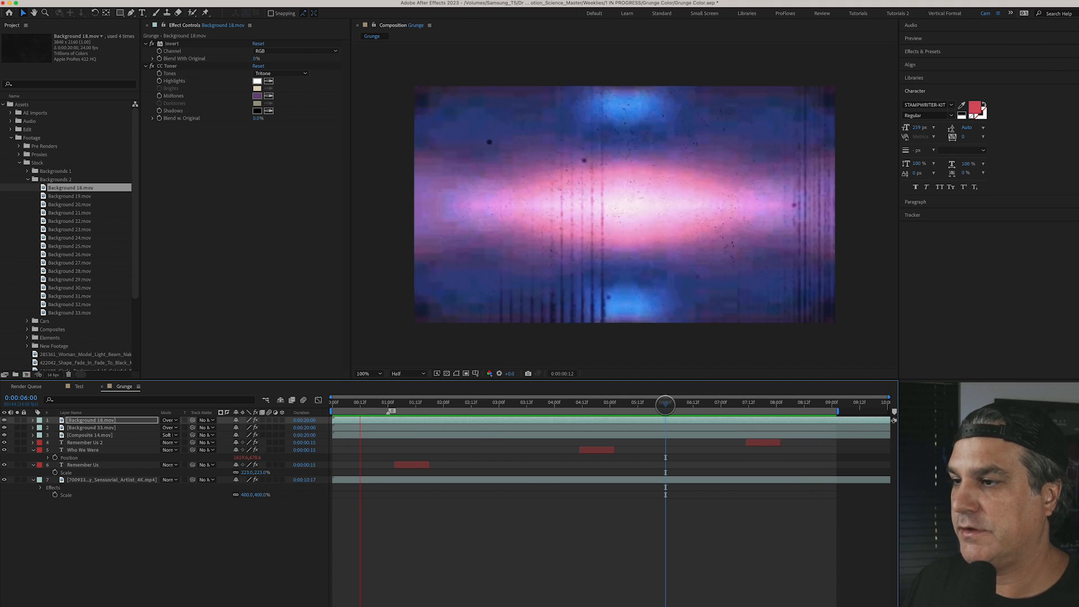
drag(665, 409, 665, 409)
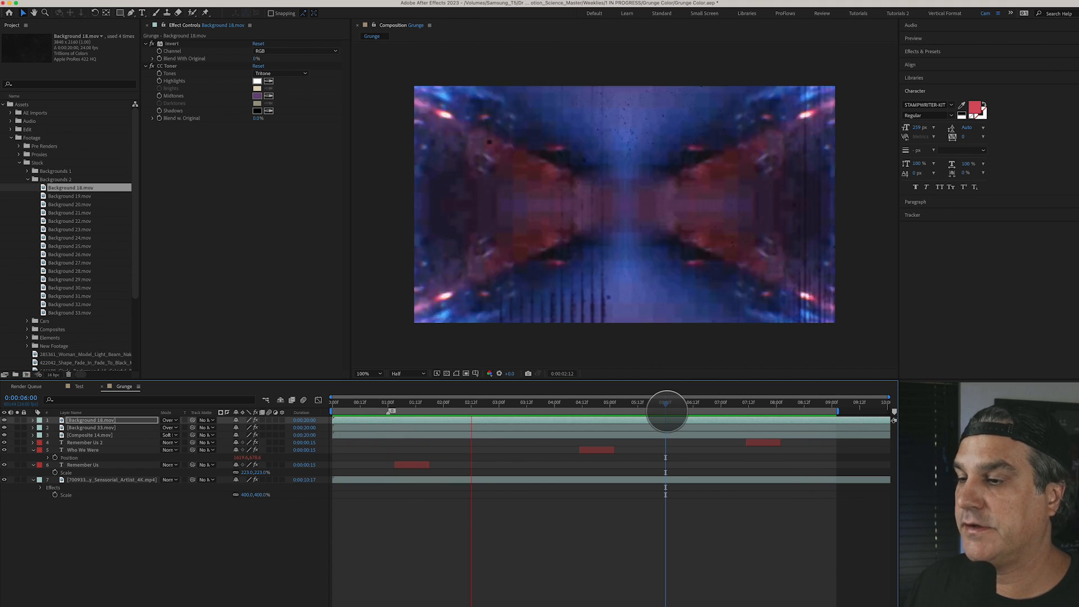
drag(666, 411, 540, 404)
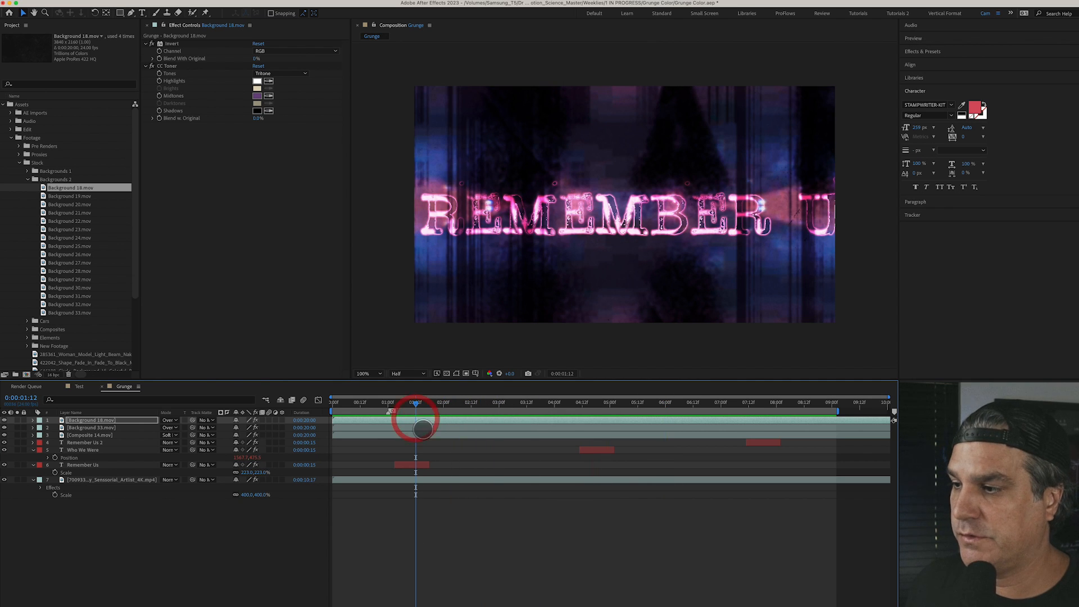
Step: Set the Remember Us text layer's Displacement Map Layer to Background 33.mov
click(83, 463)
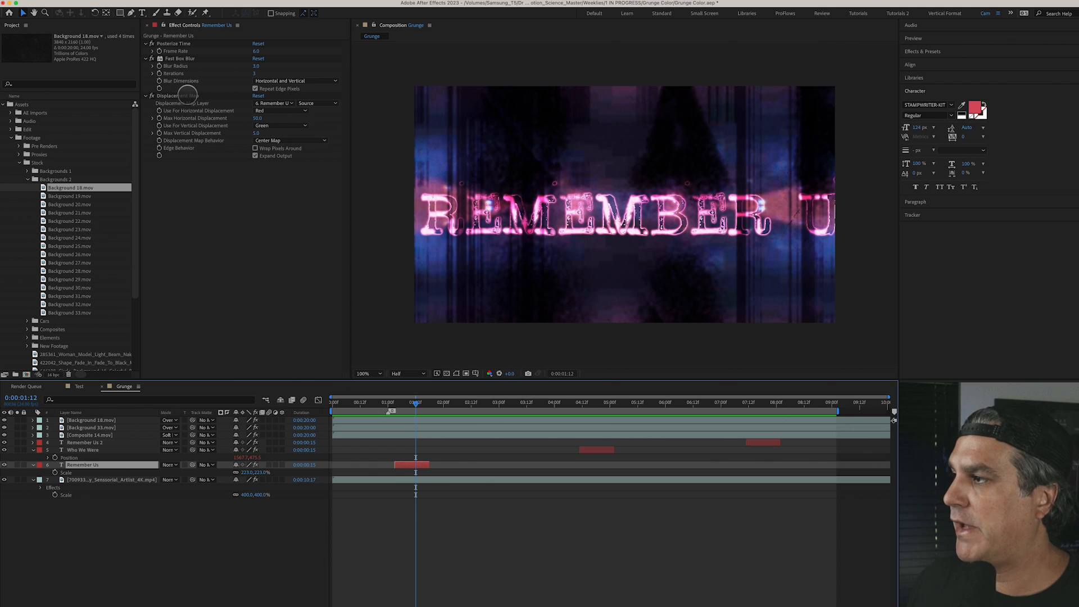
click(292, 104)
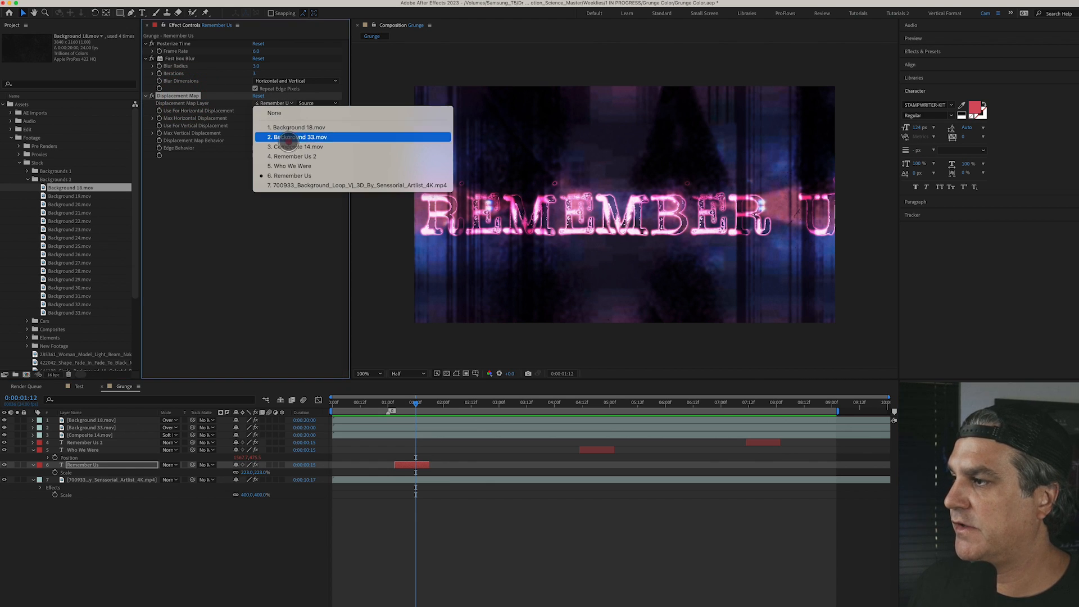
click(300, 147)
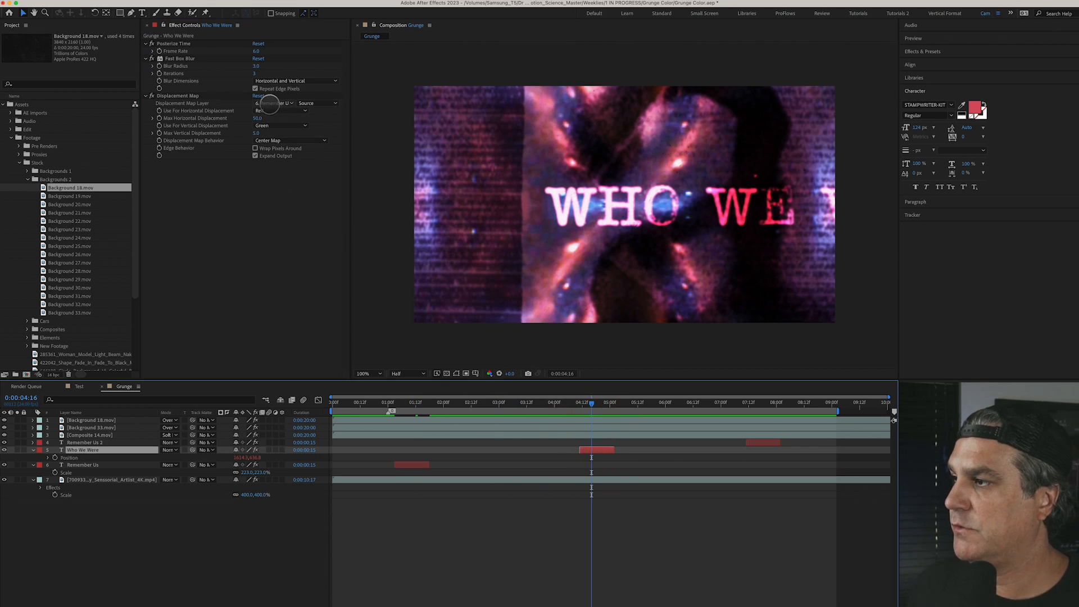
Step: Change Who We Were's displacement source, point Remember Us 2 at Composite 14.mov, and preview
click(274, 102)
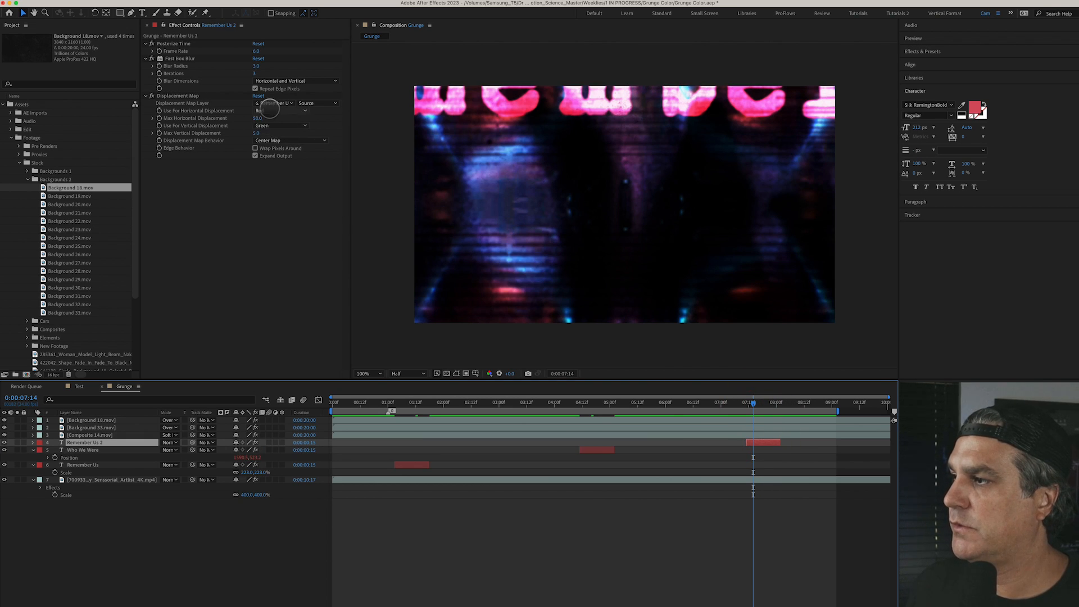
click(275, 102)
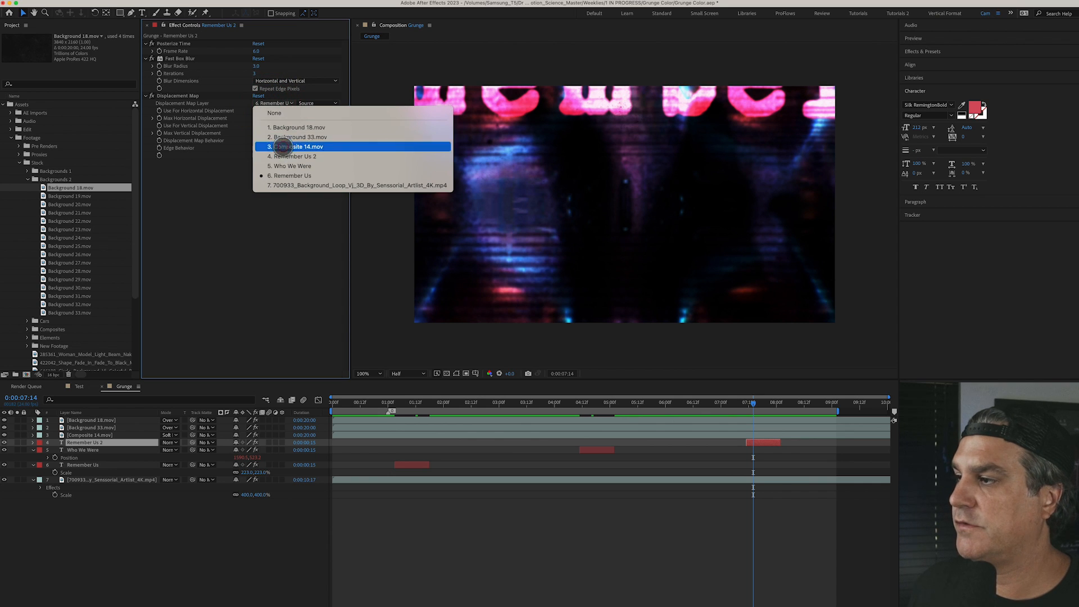
click(296, 146)
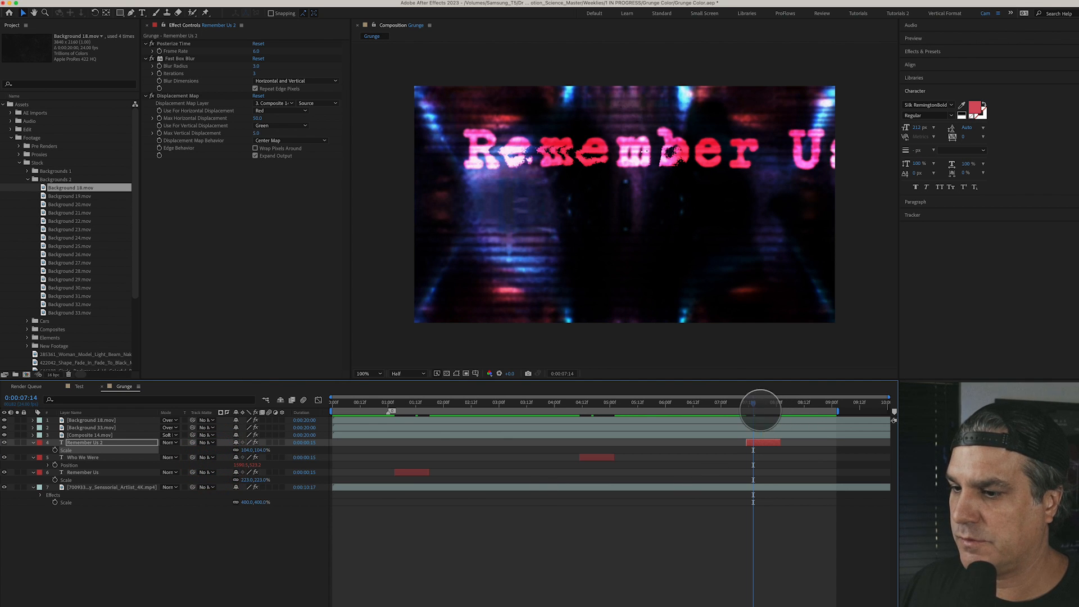
drag(752, 405, 757, 405)
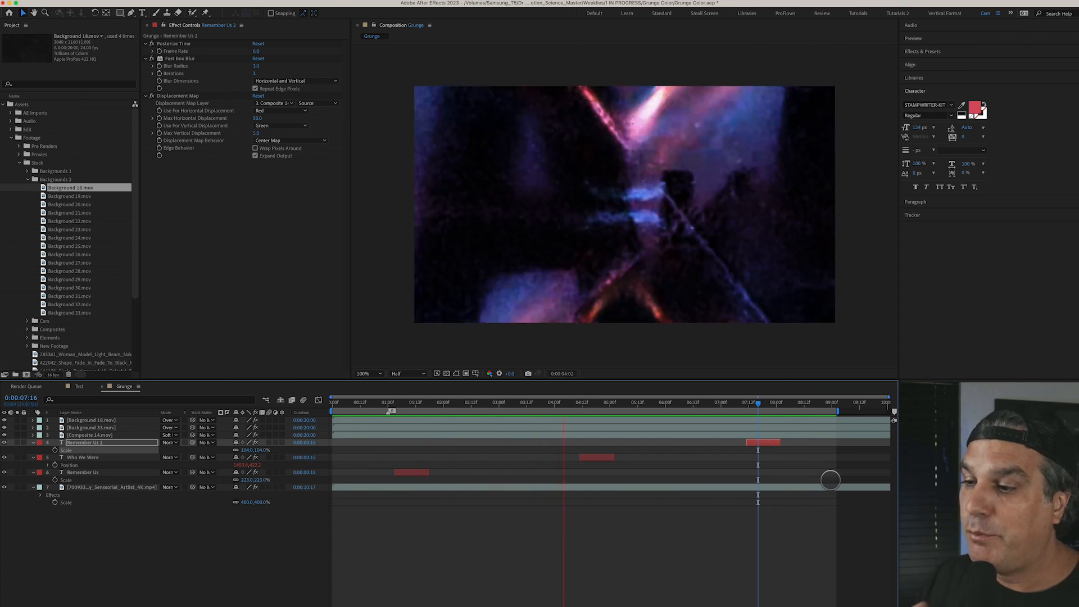
drag(757, 396, 540, 396)
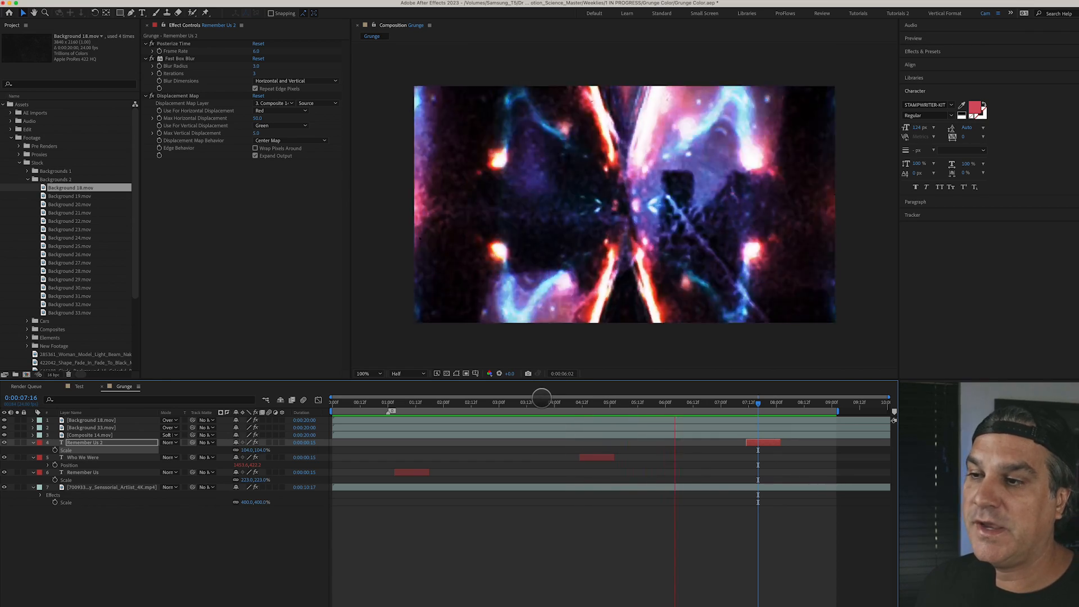
click(789, 402)
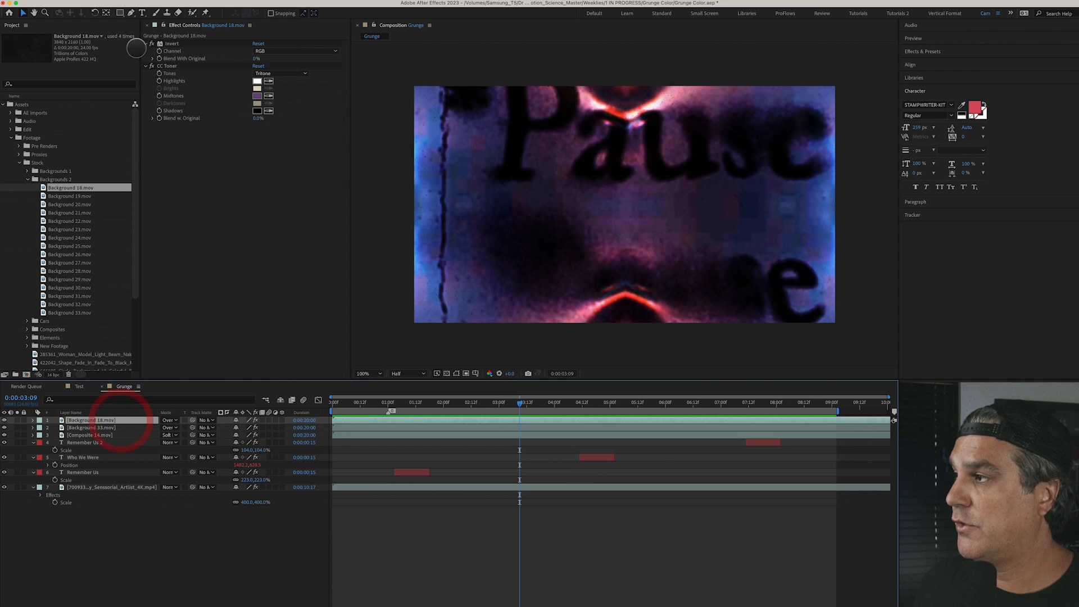
Step: Add an FX adjustment layer above all layers and apply Dehancer Pro to it
click(153, 6)
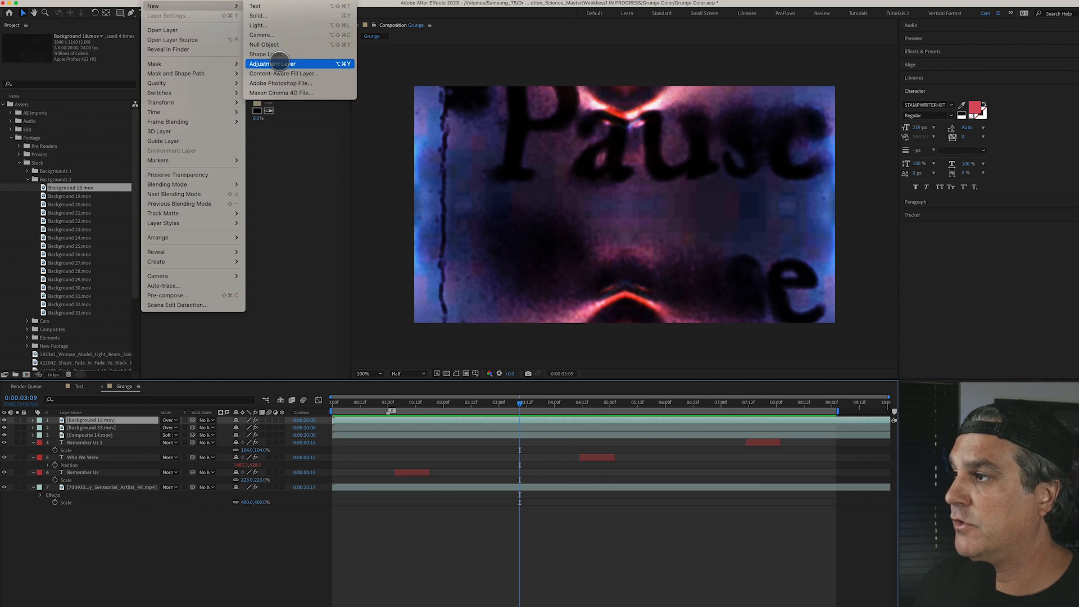
click(271, 64)
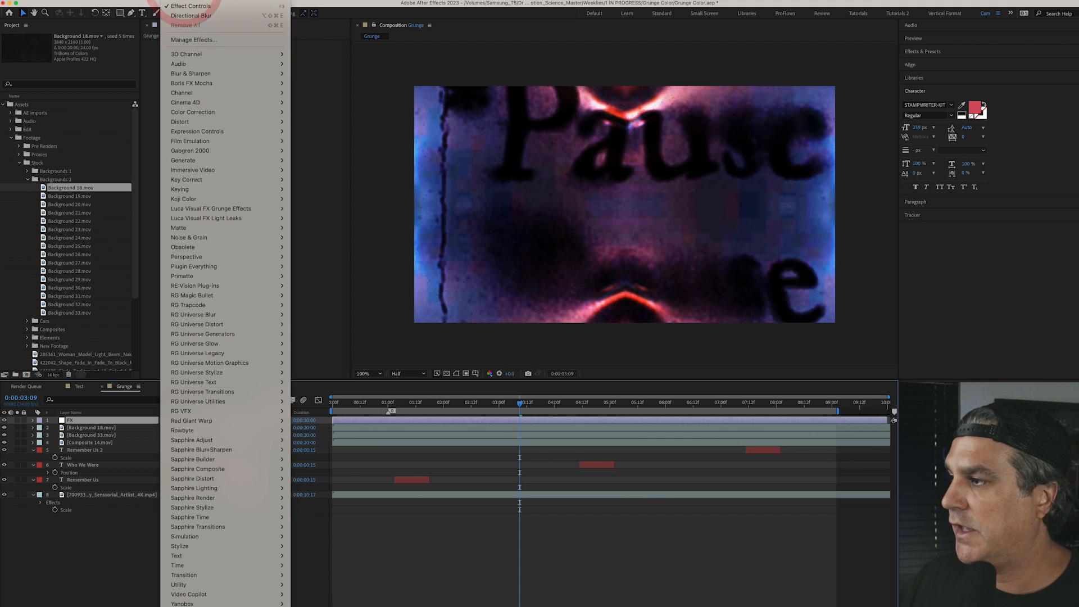
mouse_move(190, 141)
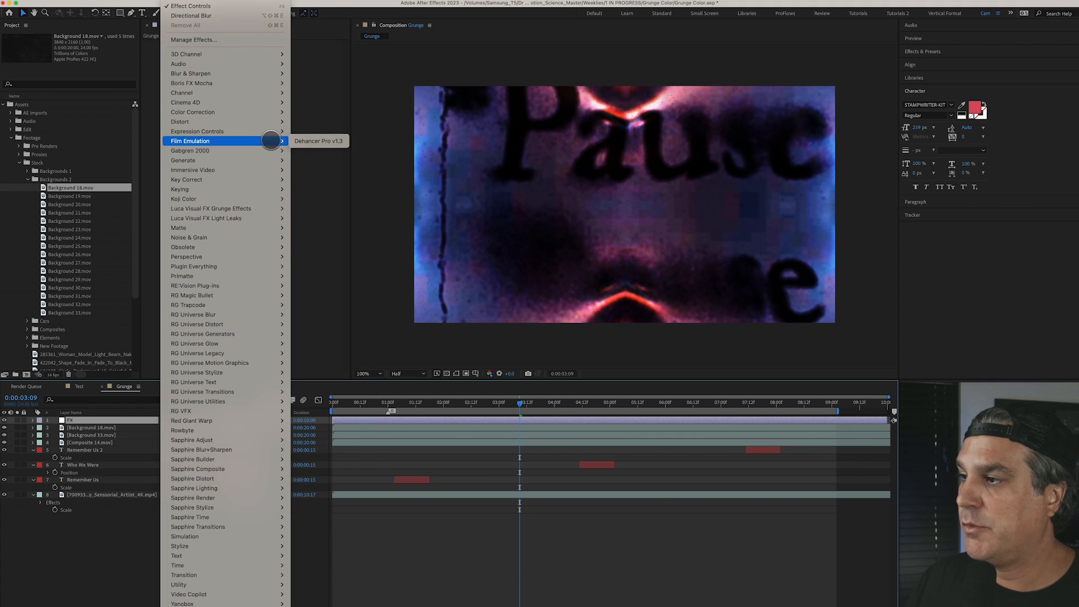
click(316, 141)
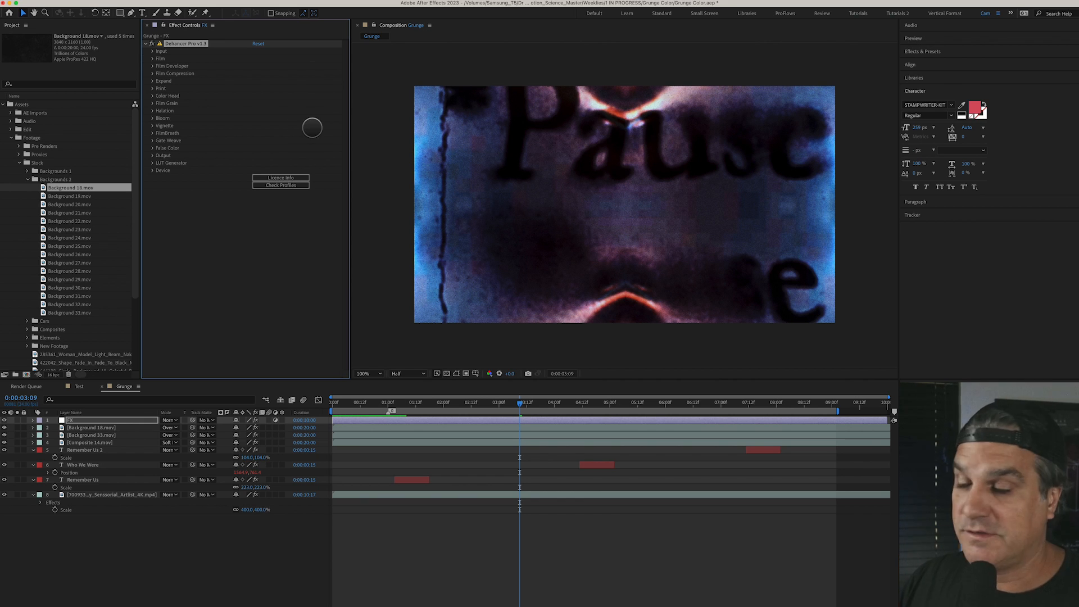
Step: Choose Fujichrome Velvia 100 as Dehancer's film profile
click(153, 52)
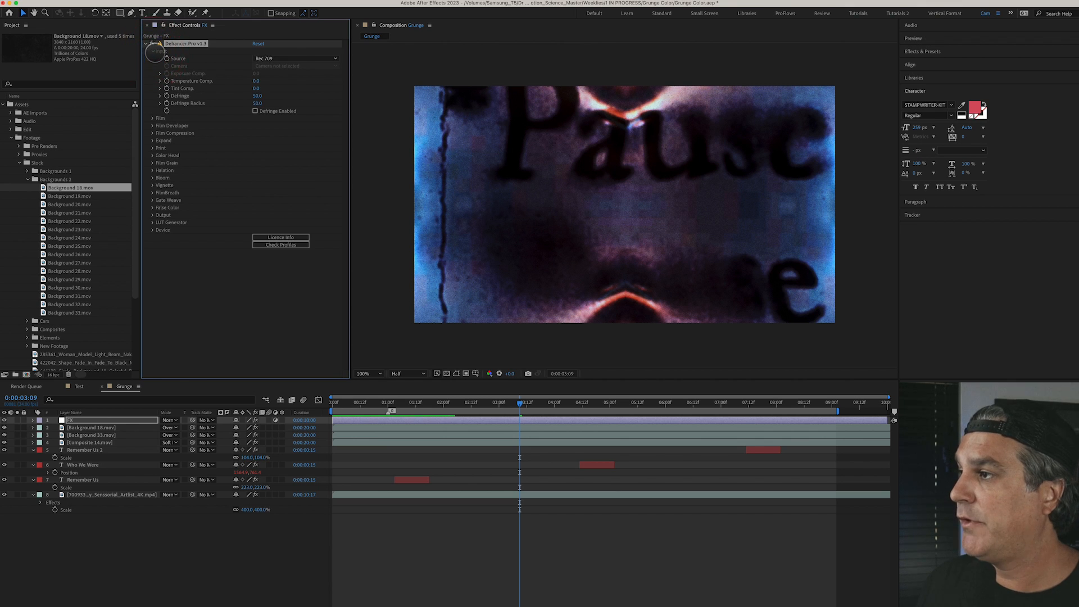
click(153, 49)
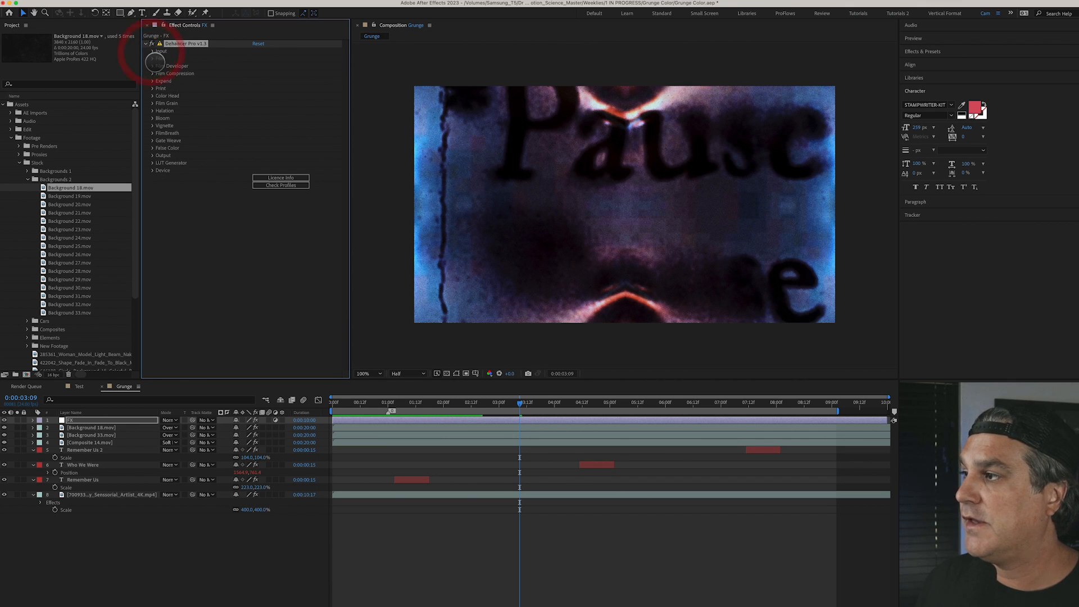
click(178, 65)
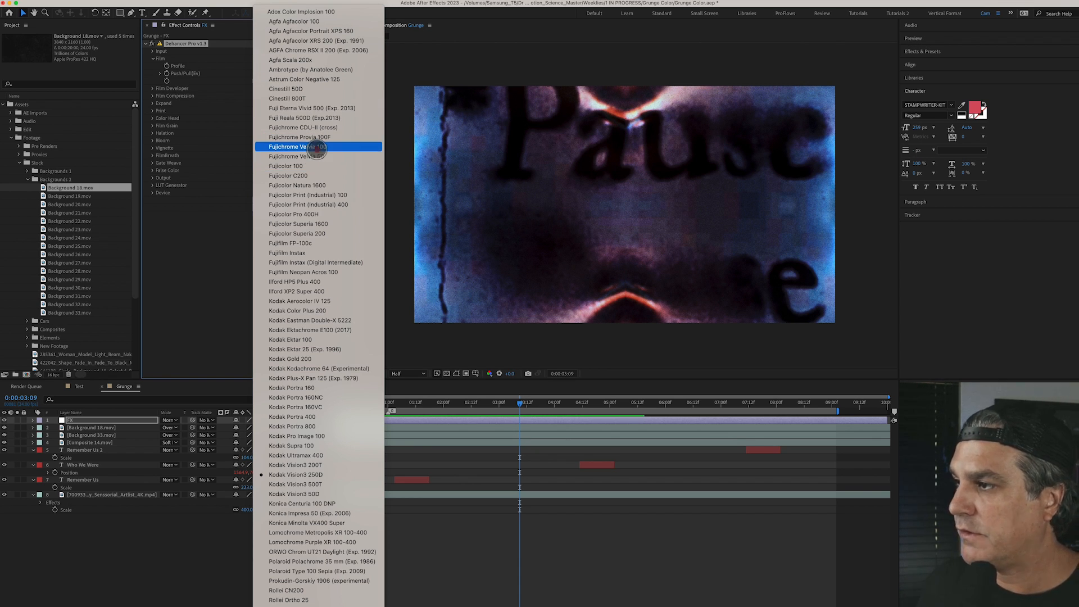
click(291, 146)
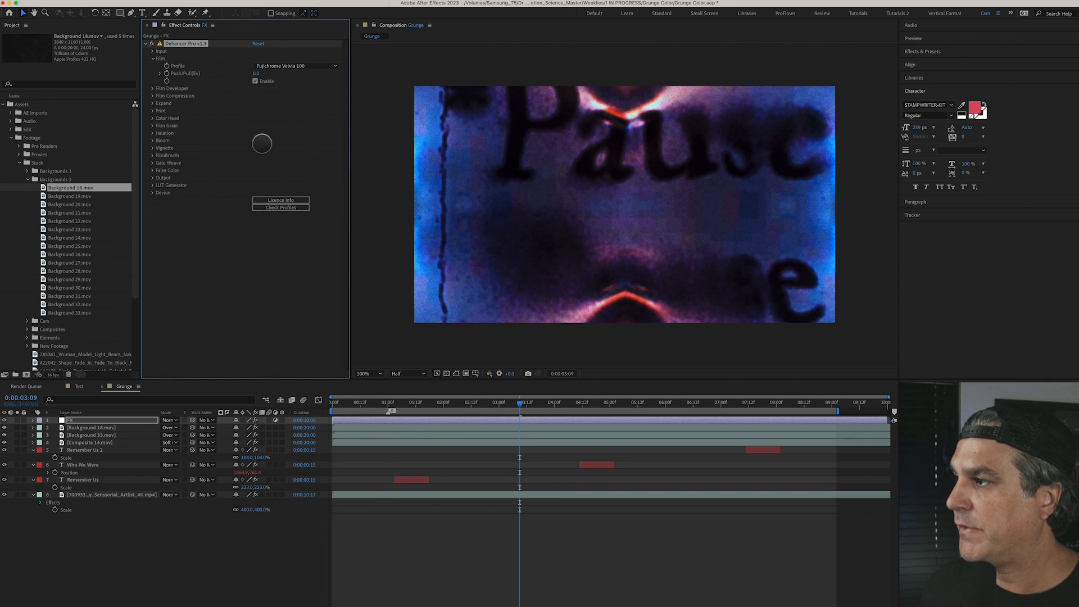
Step: Expand the Halation and Bloom settings and render the preview at Full resolution
click(153, 132)
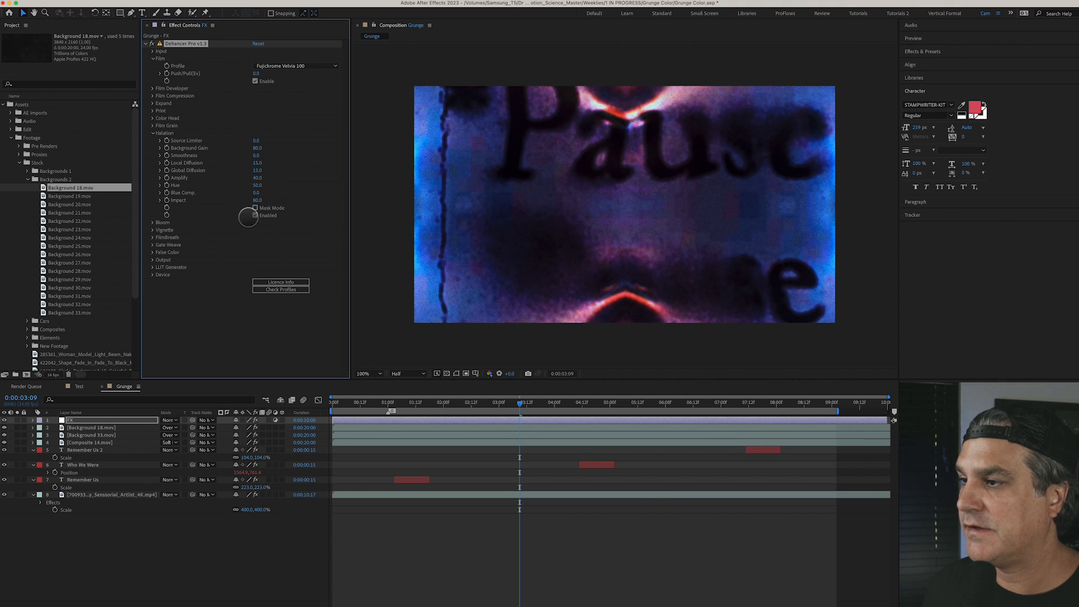
click(153, 223)
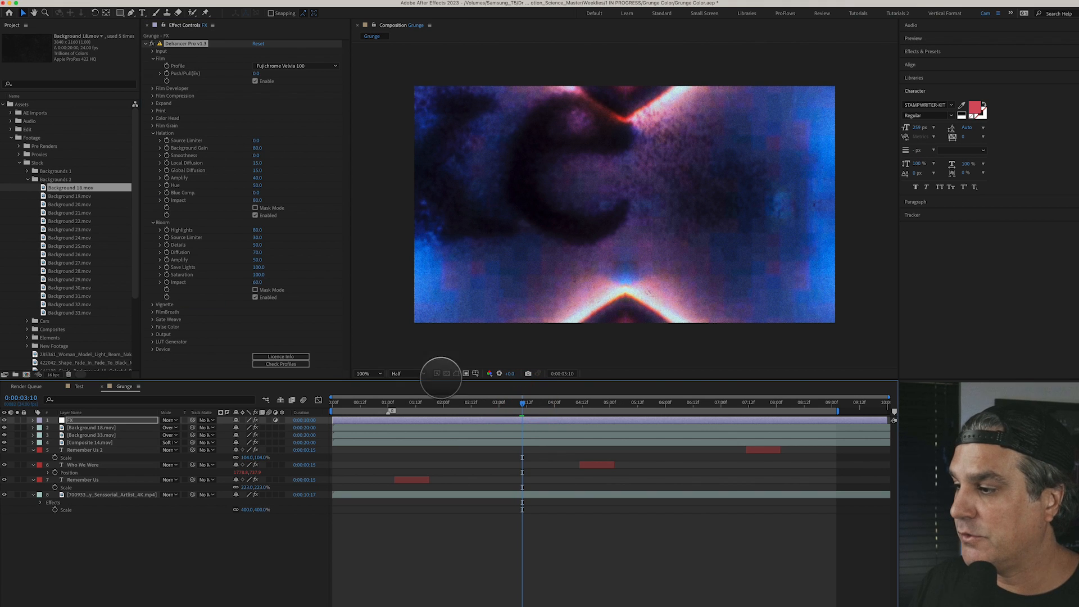
click(398, 373)
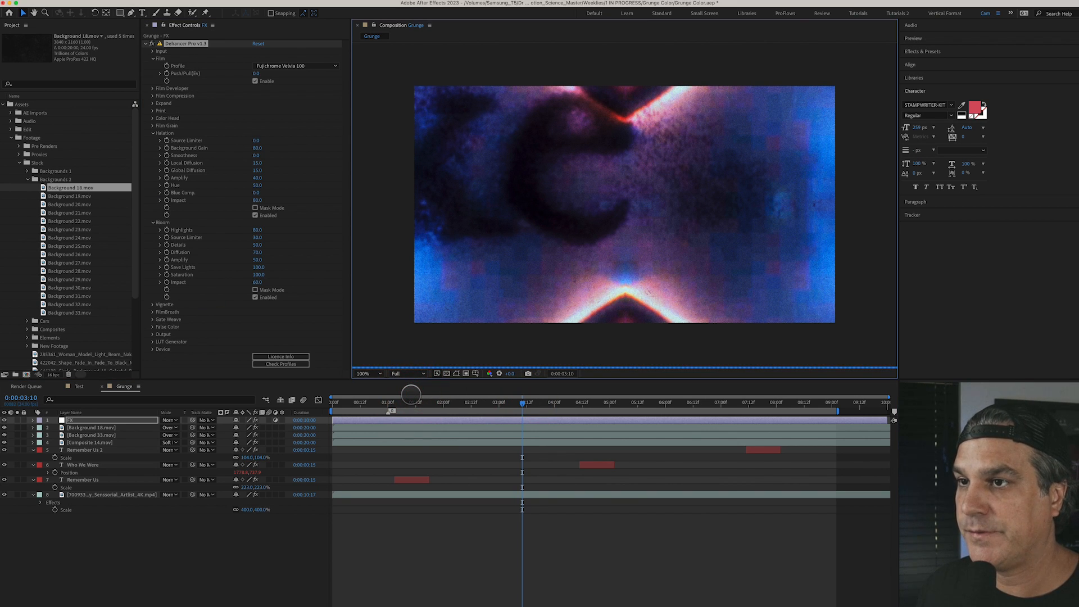